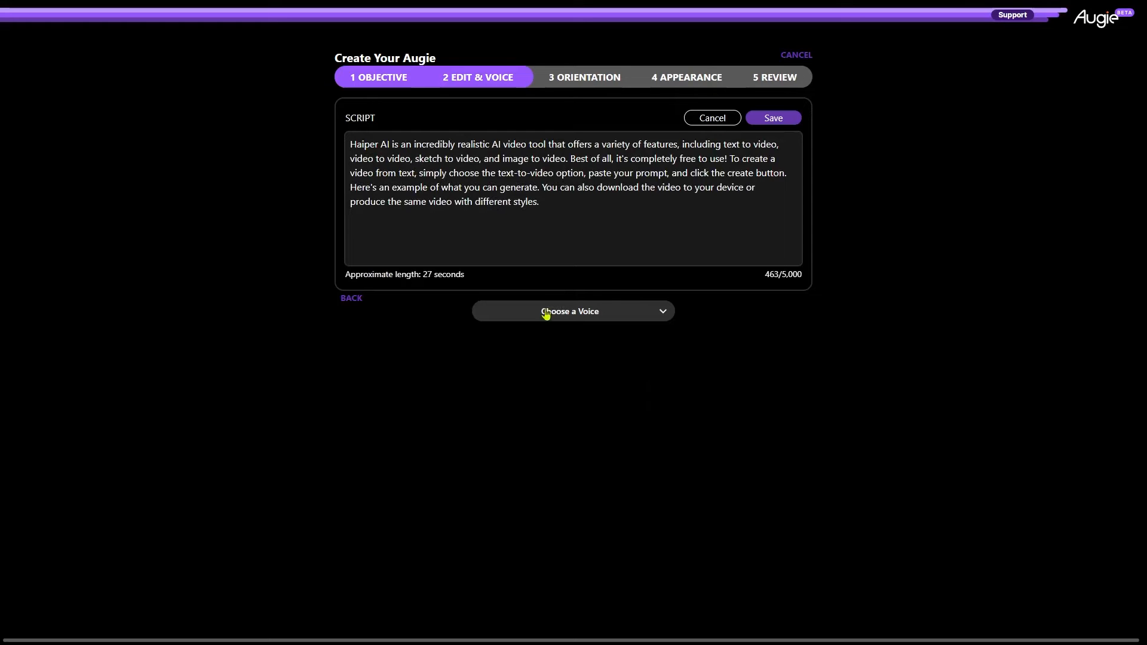
Open Augie's Choose a Voice dropdown below the Haiper AI script
{"action": "left_click", "coordinate": [573, 311]}
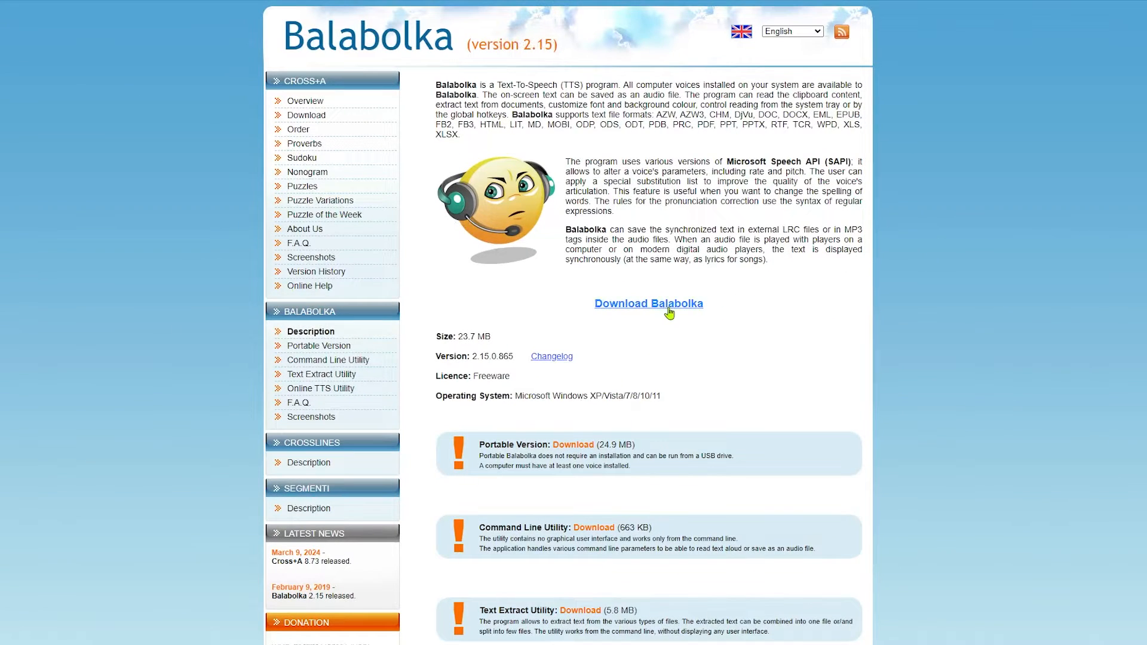
{"action": "mouse_move", "coordinate": [561, 372]}
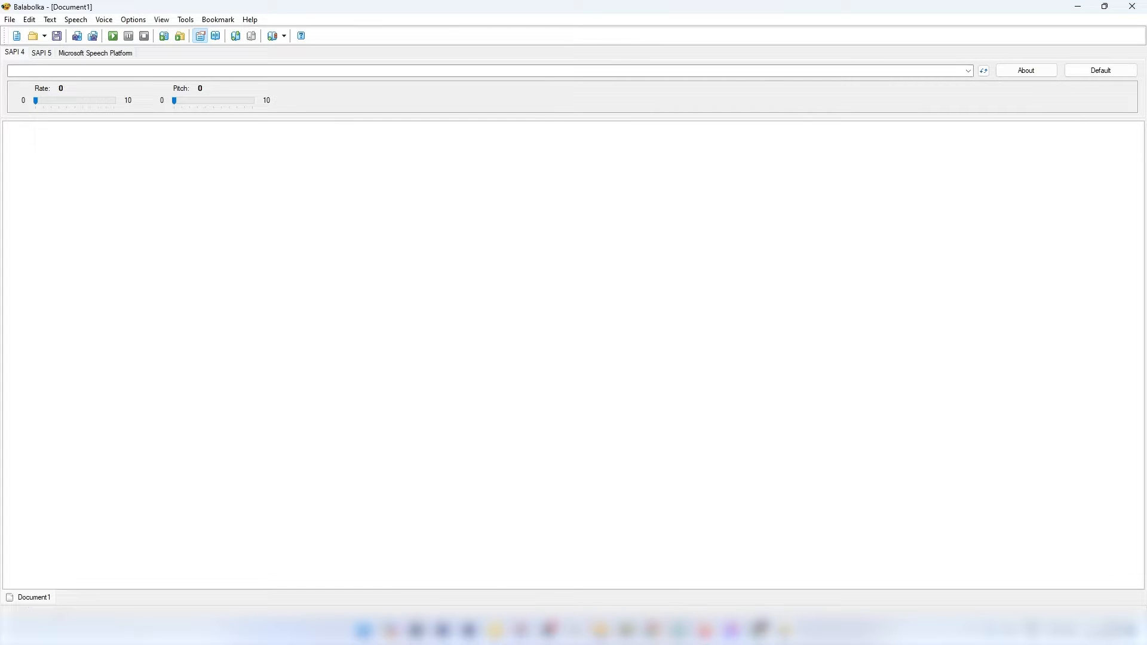
Open Balabolka's online Save Audio File dialog, keep IBM Watson Kevin, and cancel the save location
{"action": "left_click", "coordinate": [185, 19]}
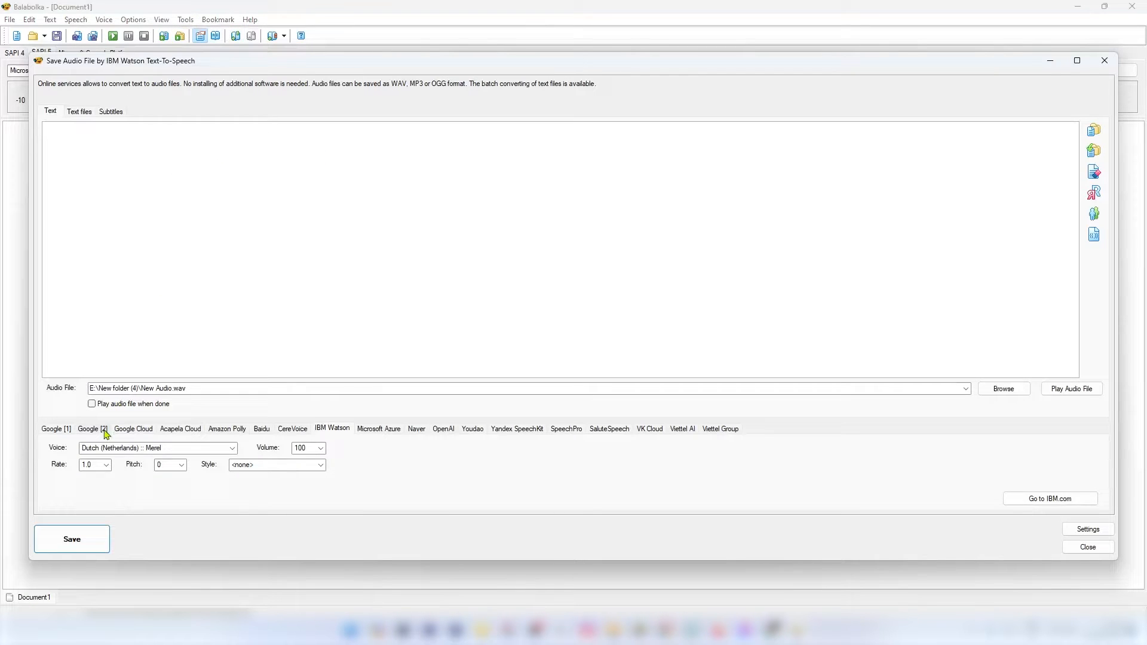
{"action": "mouse_move", "coordinate": [361, 437]}
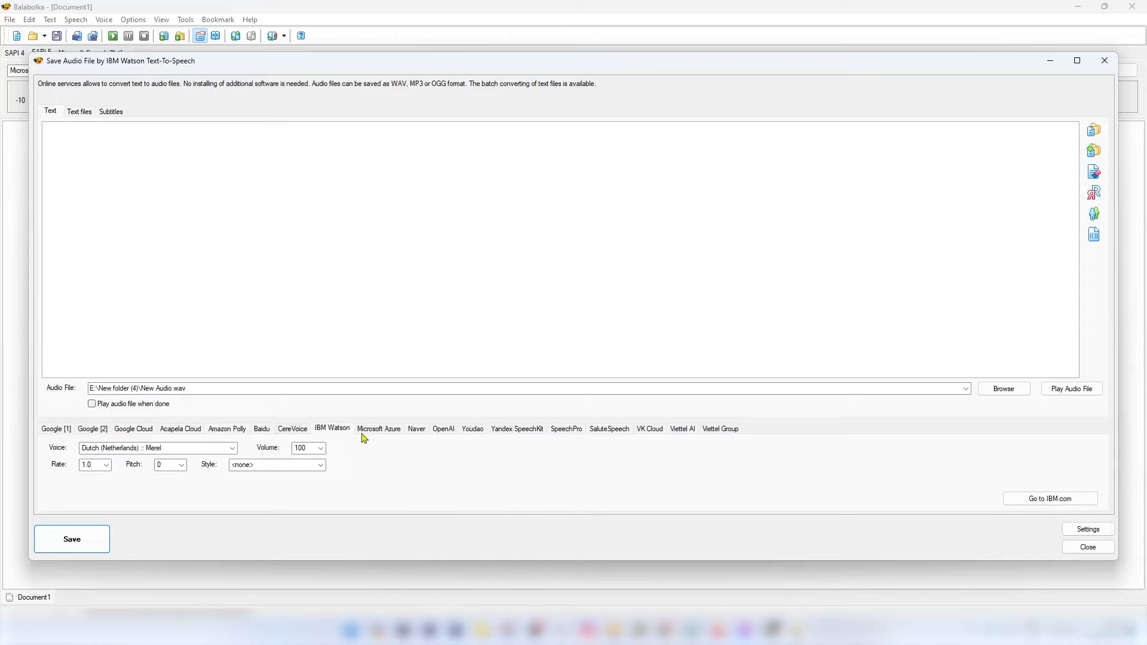
{"action": "left_click", "coordinate": [379, 429]}
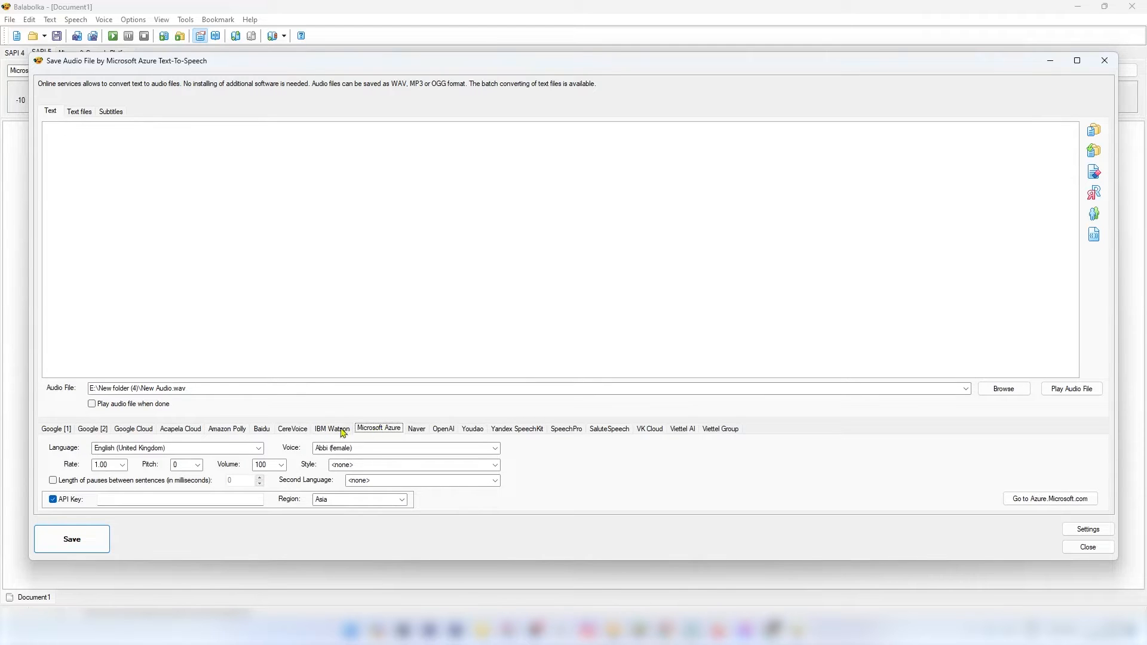
{"action": "left_click", "coordinate": [332, 430]}
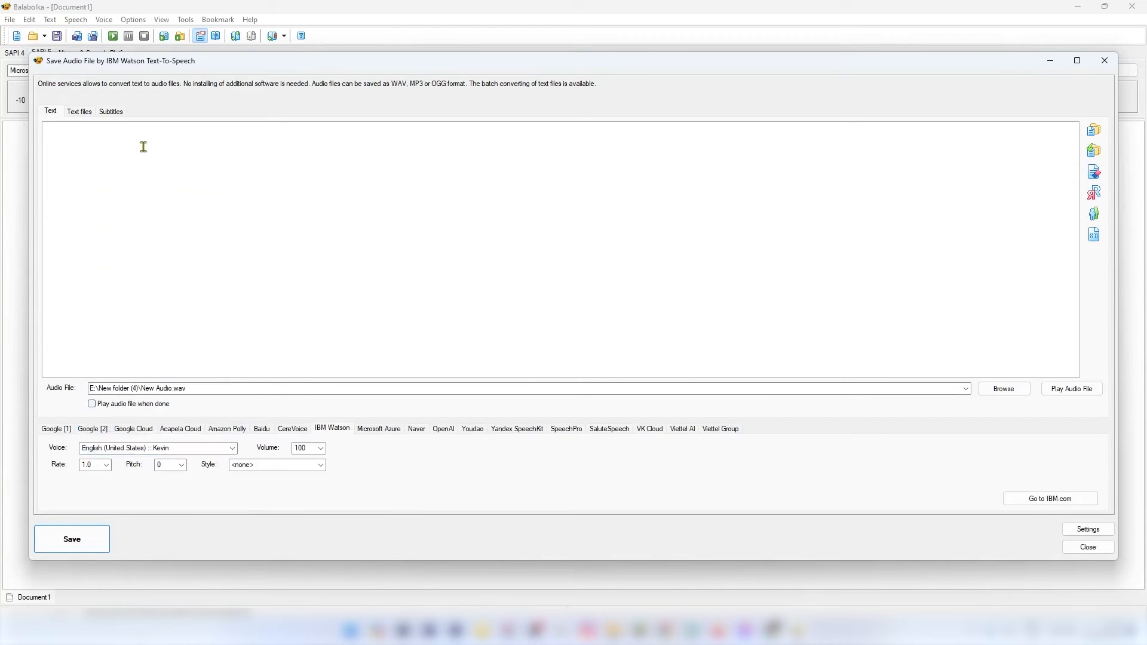
{"action": "left_click", "coordinate": [1004, 388]}
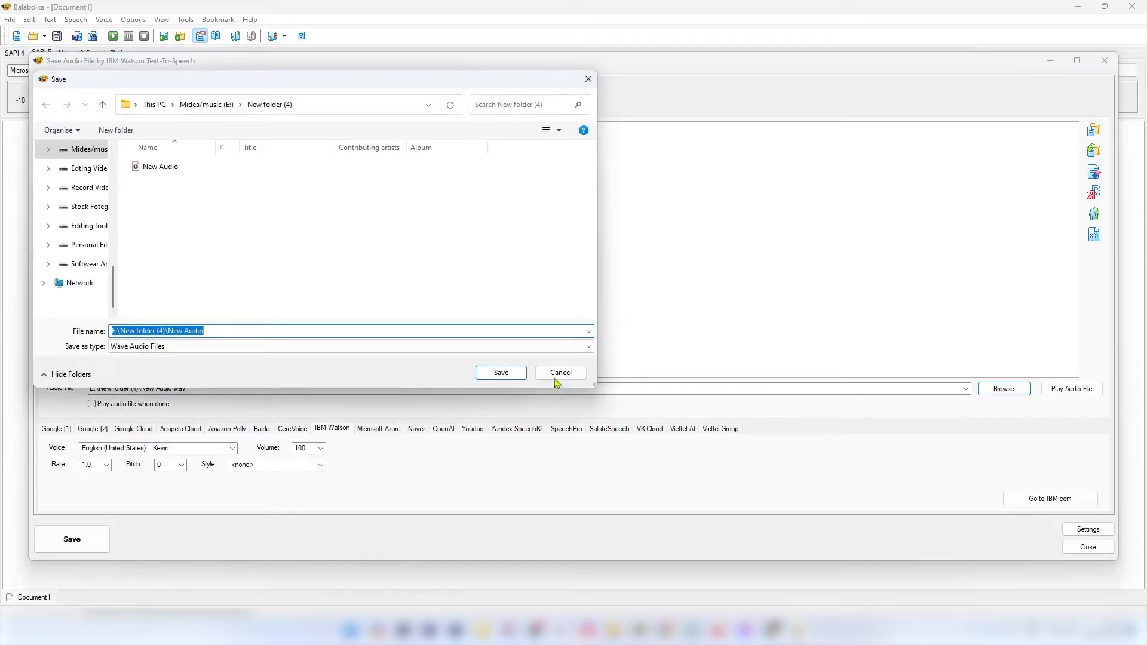
{"action": "left_click", "coordinate": [500, 372]}
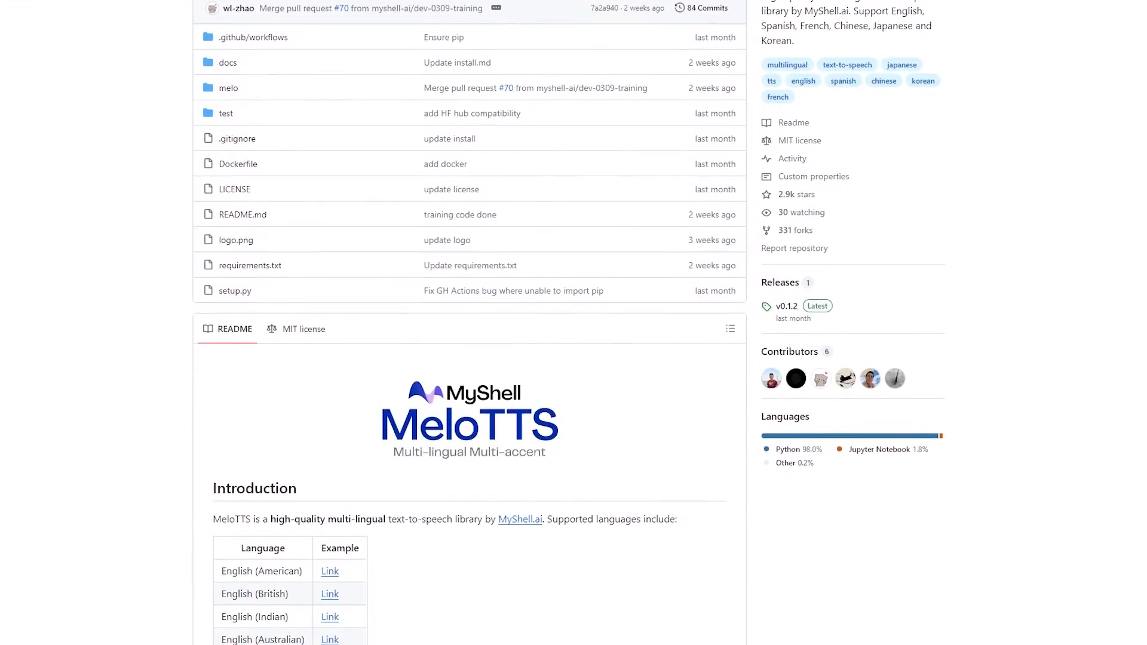
Scroll the MeloTTS GitHub page down to the README introduction and language table
{"action": "scroll", "scroll_direction": "down", "scroll_amount": 3}
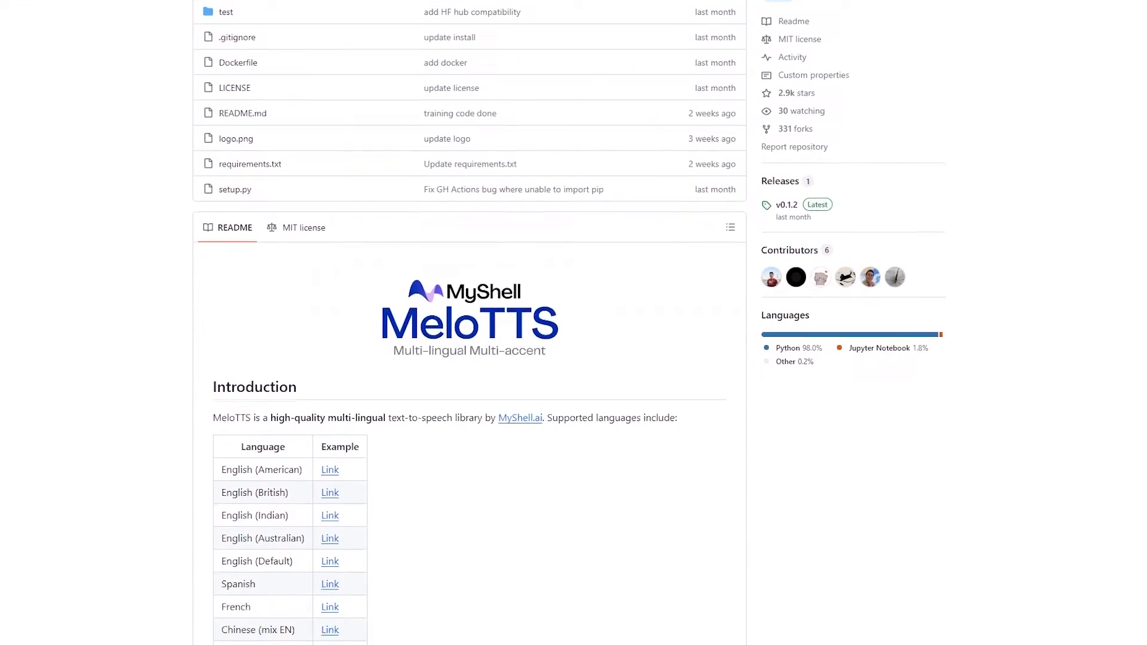
{"action": "scroll", "scroll_direction": "down", "scroll_amount": 3}
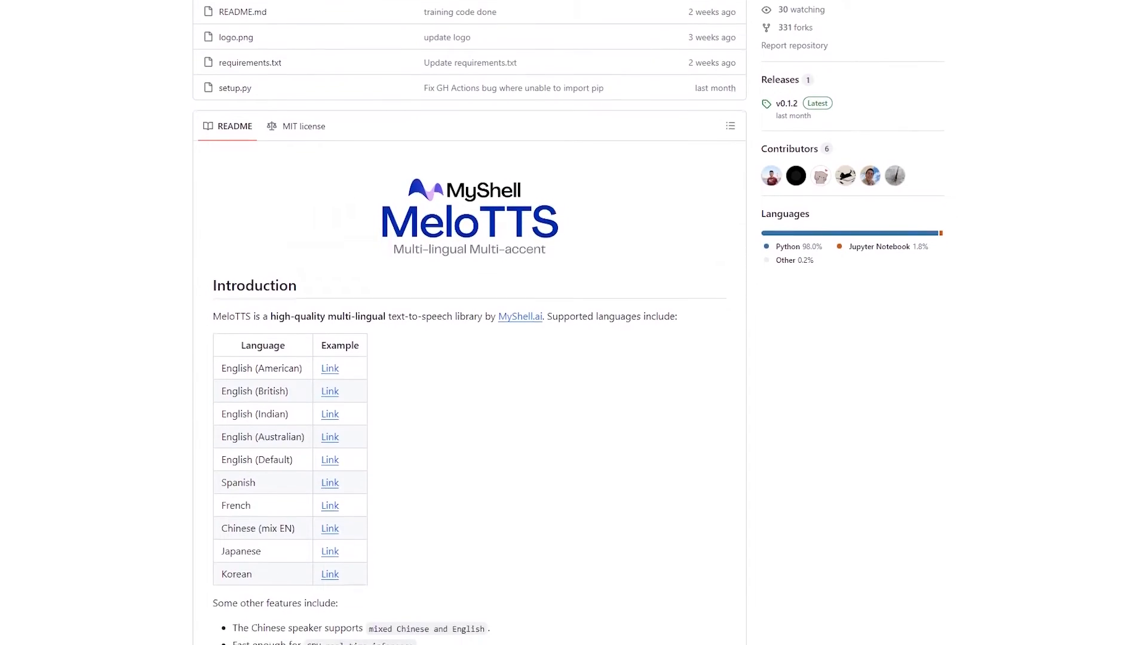
{"action": "scroll", "scroll_direction": "down", "scroll_amount": 3}
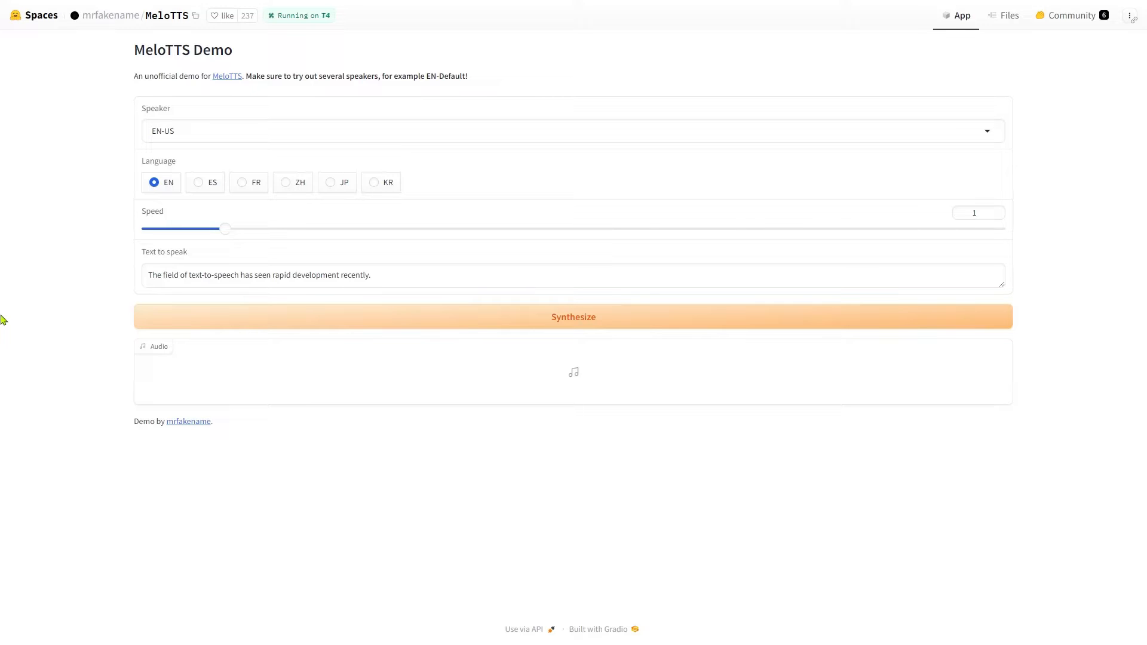
{"action": "mouse_move", "coordinate": [153, 187]}
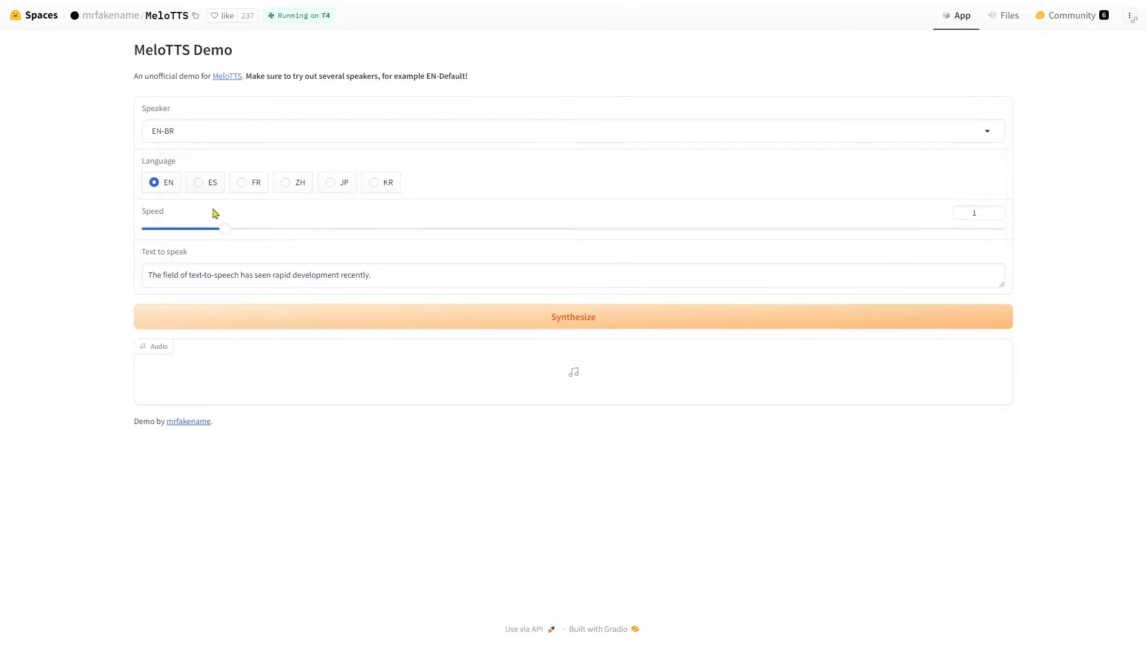
Replace the sample text with the welcome message, synthesize it in EN-BR, and play it
{"action": "double_click", "coordinate": [226, 275]}
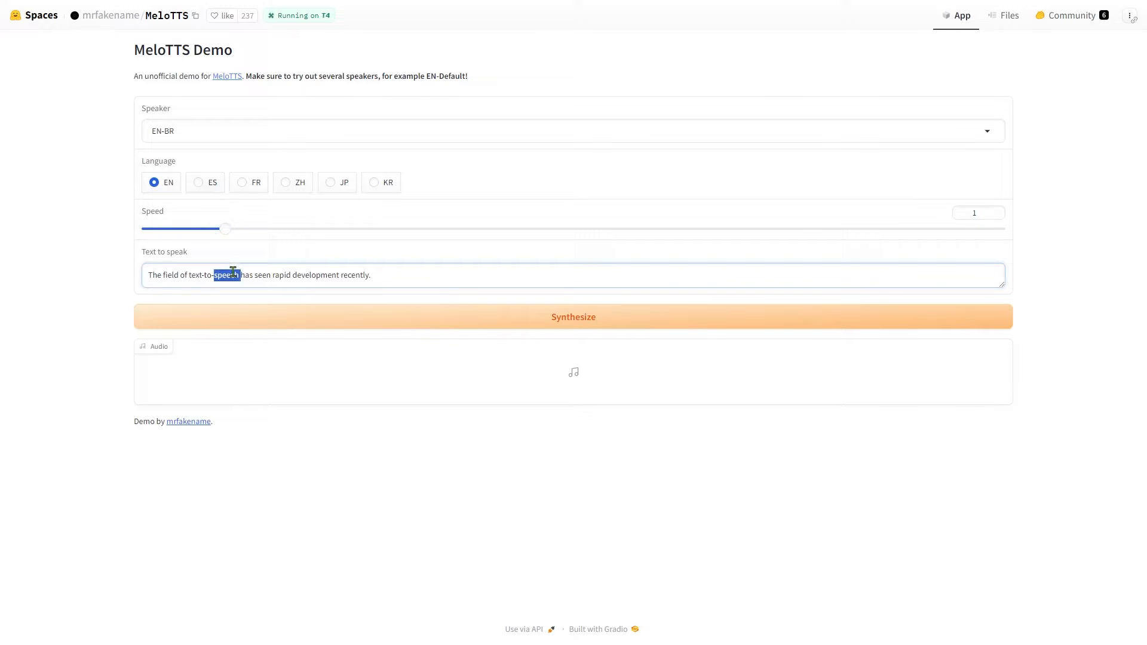
{"action": "left_click", "coordinate": [573, 339]}
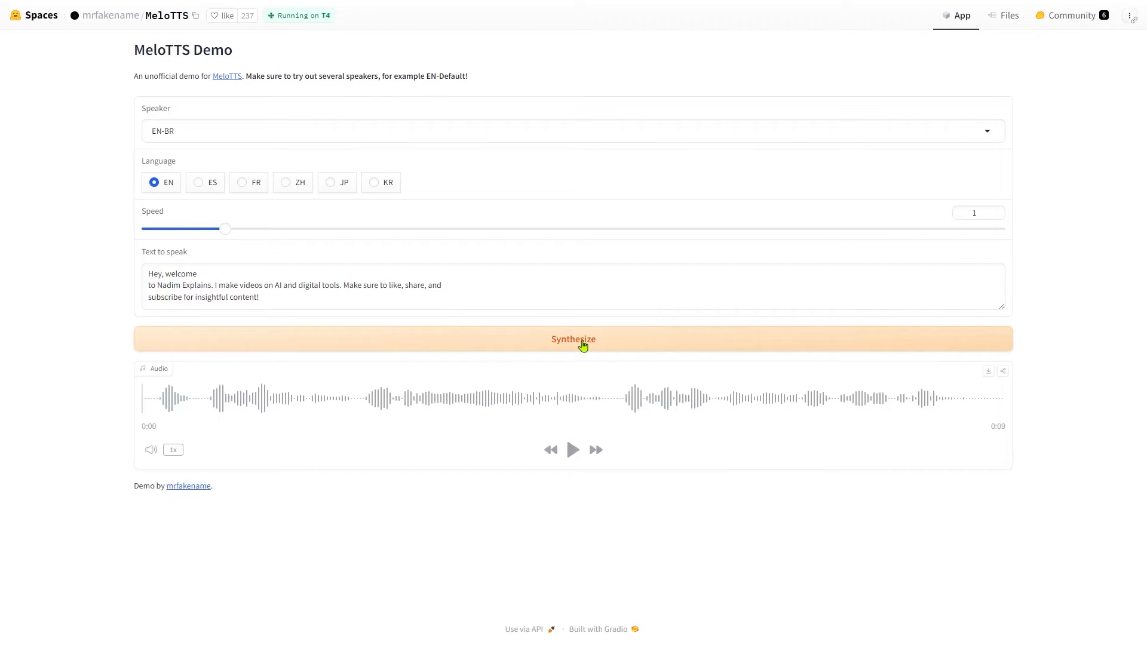
{"action": "left_click", "coordinate": [573, 450]}
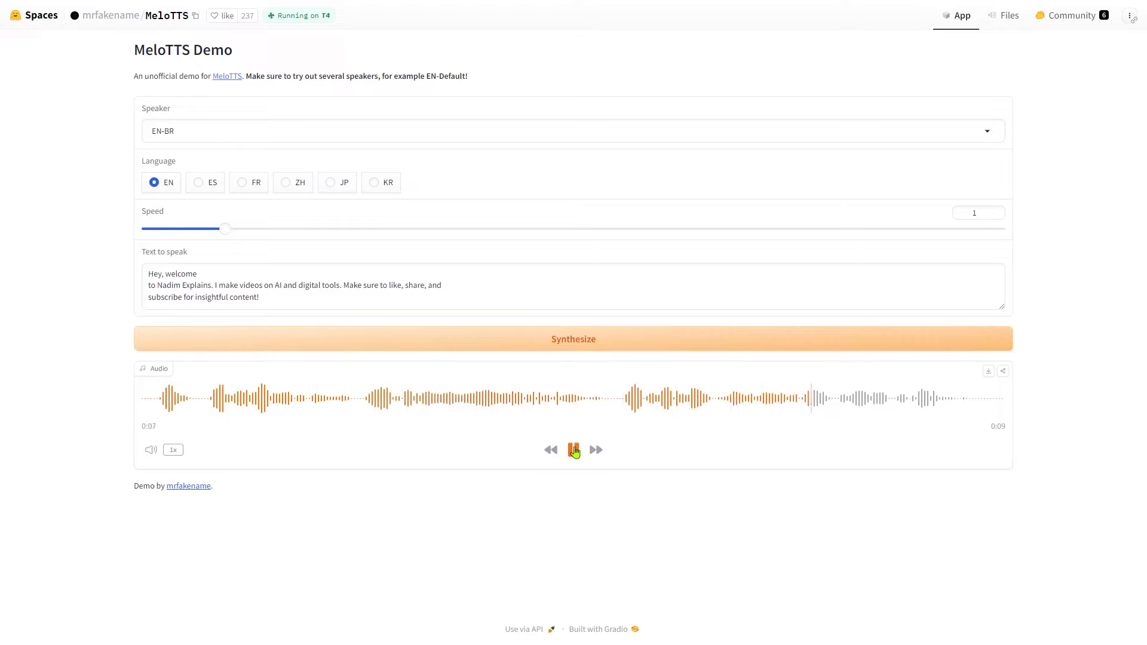
{"action": "left_click", "coordinate": [573, 450]}
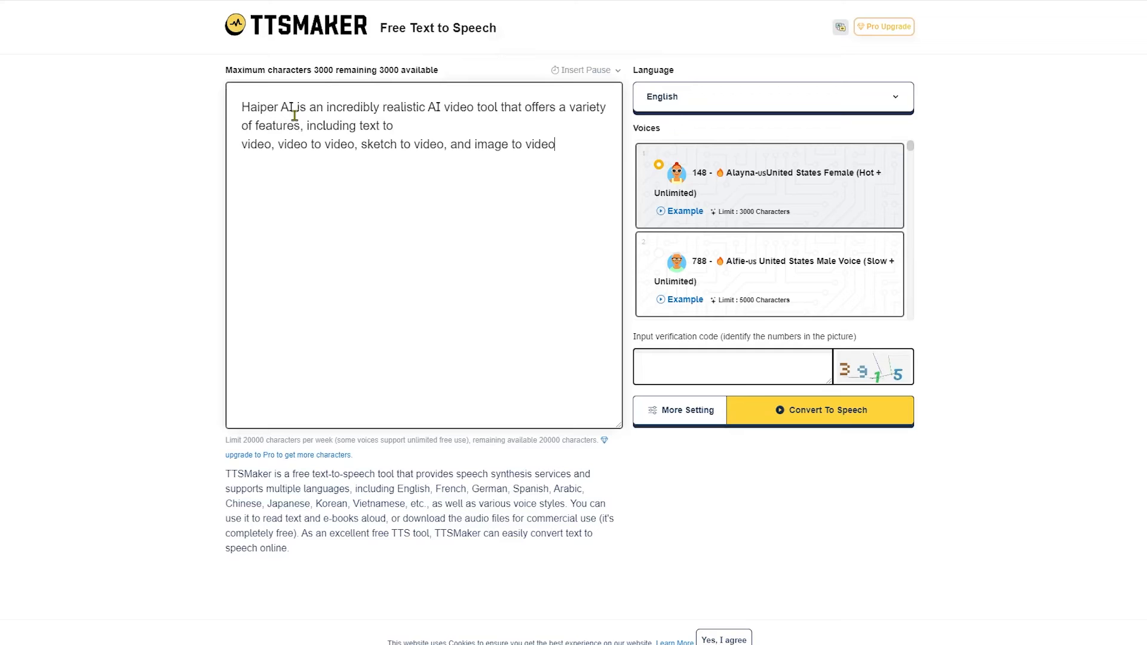
Keep English as TTSMaker's language, enter the captcha code, and attempt the speech conversion
{"action": "left_click", "coordinate": [772, 95]}
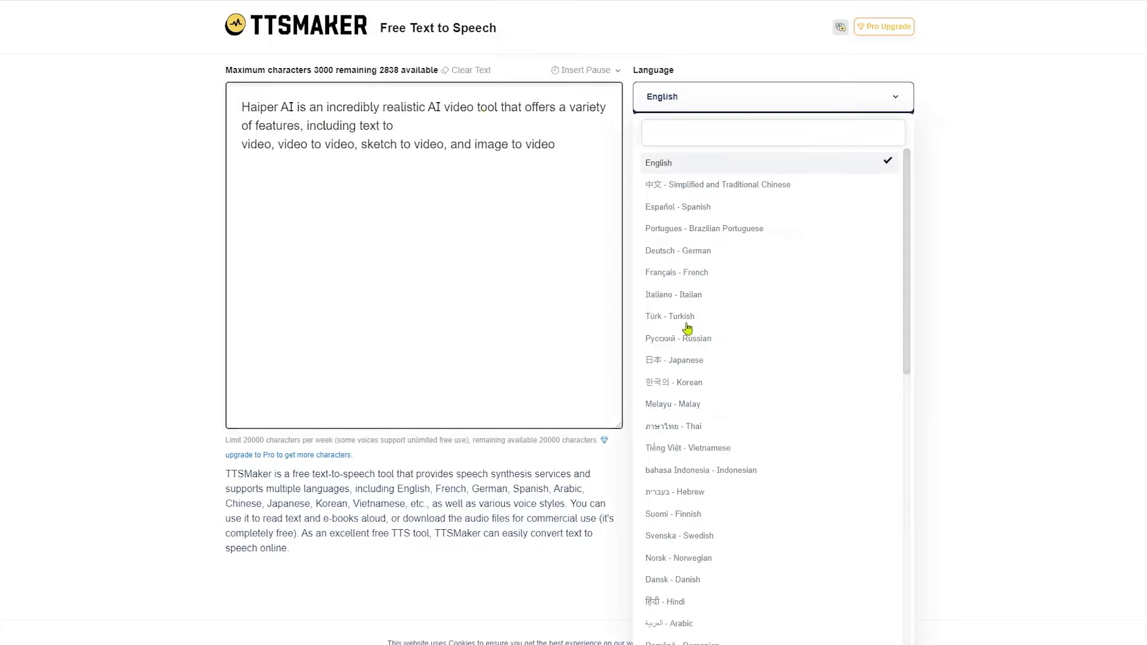
{"action": "left_click", "coordinate": [658, 162]}
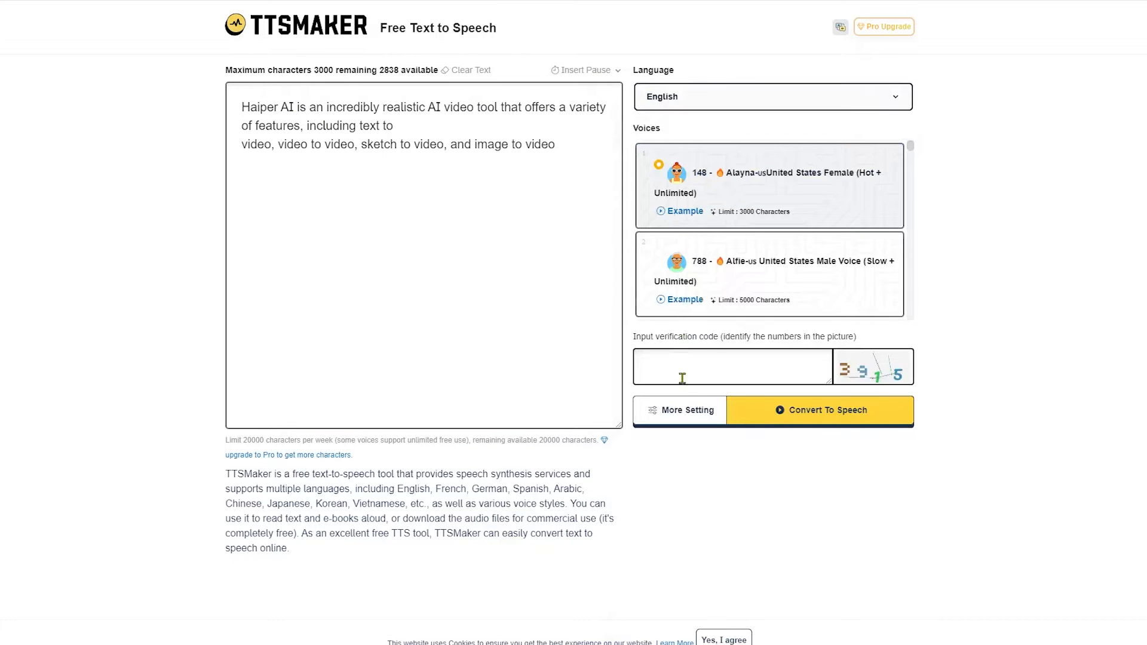
{"action": "left_click", "coordinate": [743, 379]}
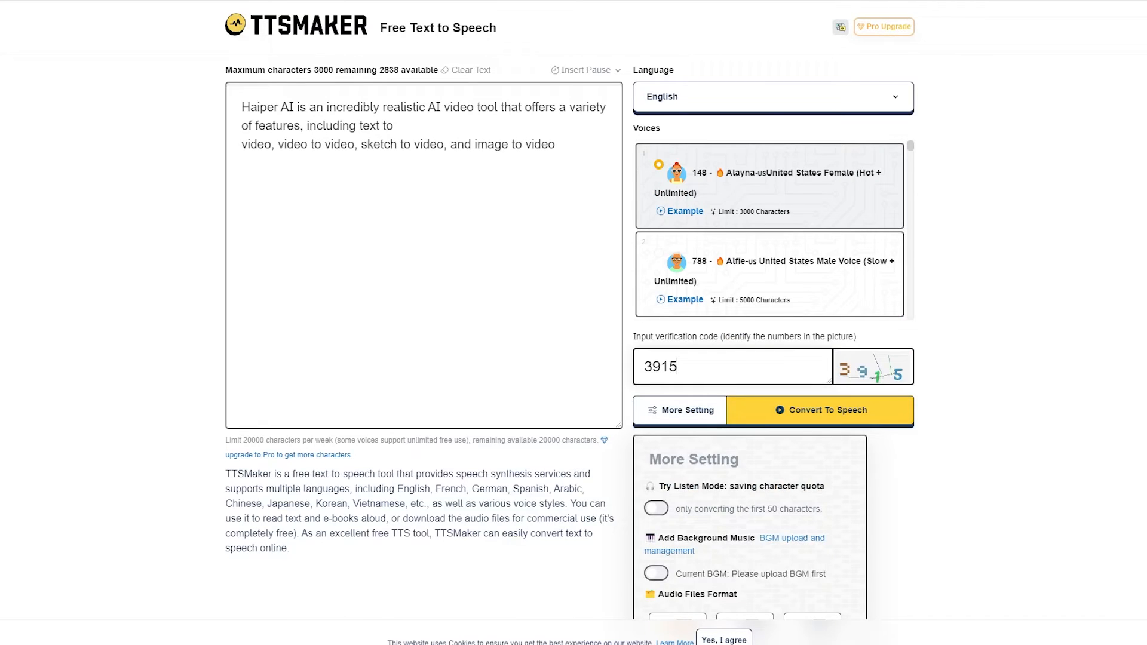
{"action": "left_click", "coordinate": [820, 410]}
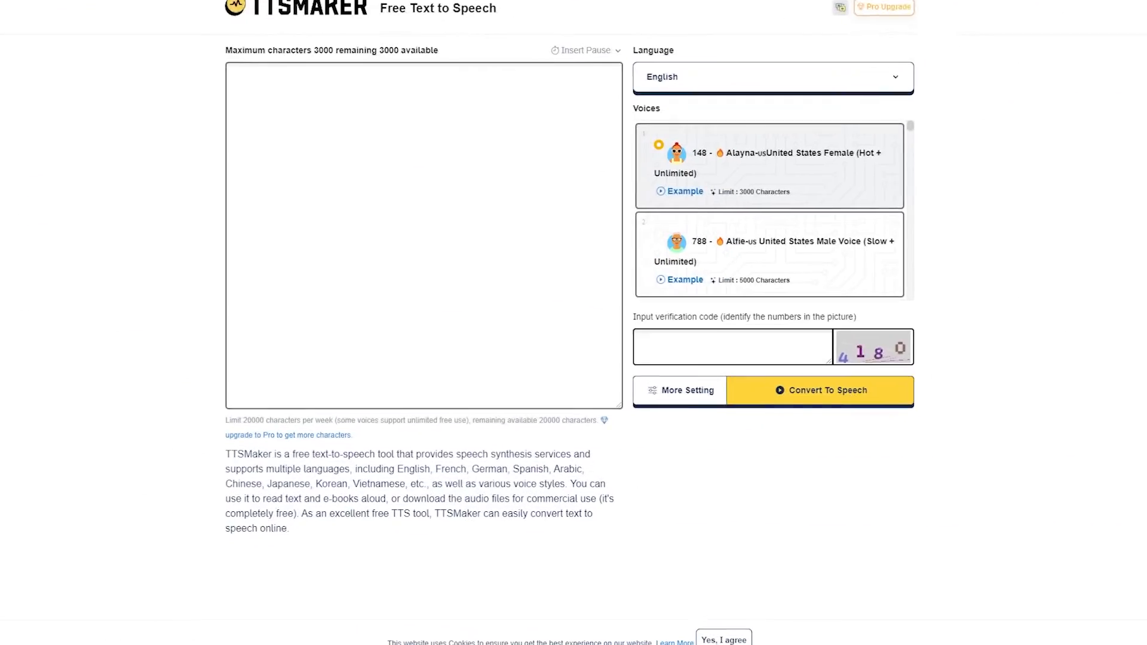
{"action": "scroll", "scroll_direction": "down", "scroll_amount": 3}
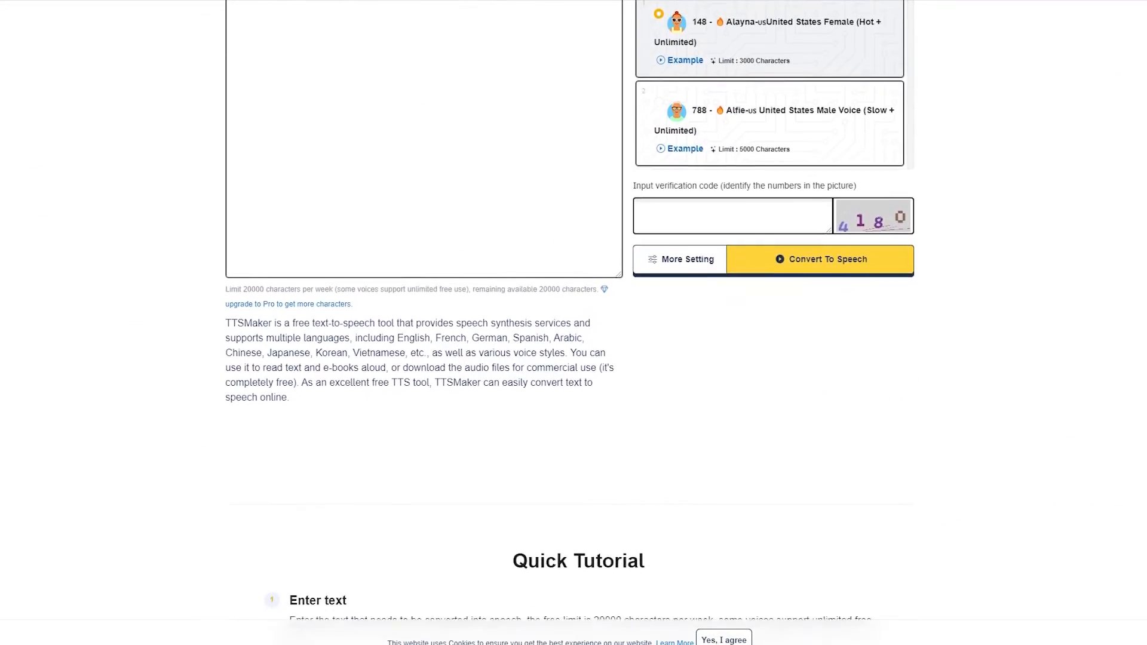
{"action": "scroll", "scroll_direction": "down", "scroll_amount": 3}
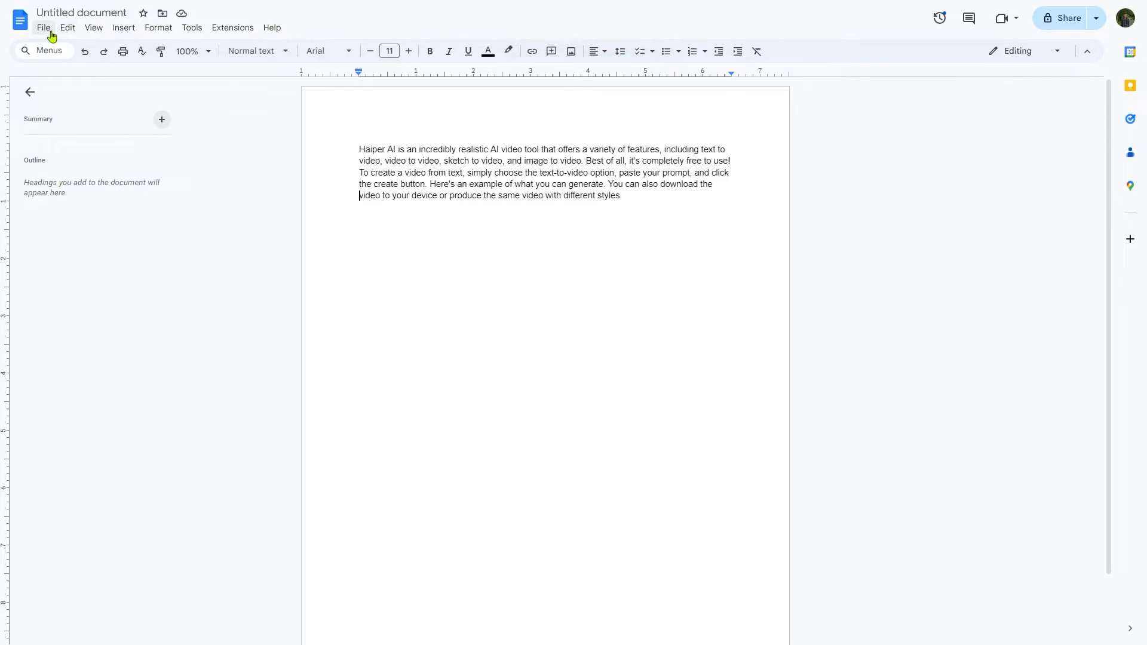
Open the File menu of the untitled Doc holding the Haiper AI script
{"action": "left_click", "coordinate": [43, 27]}
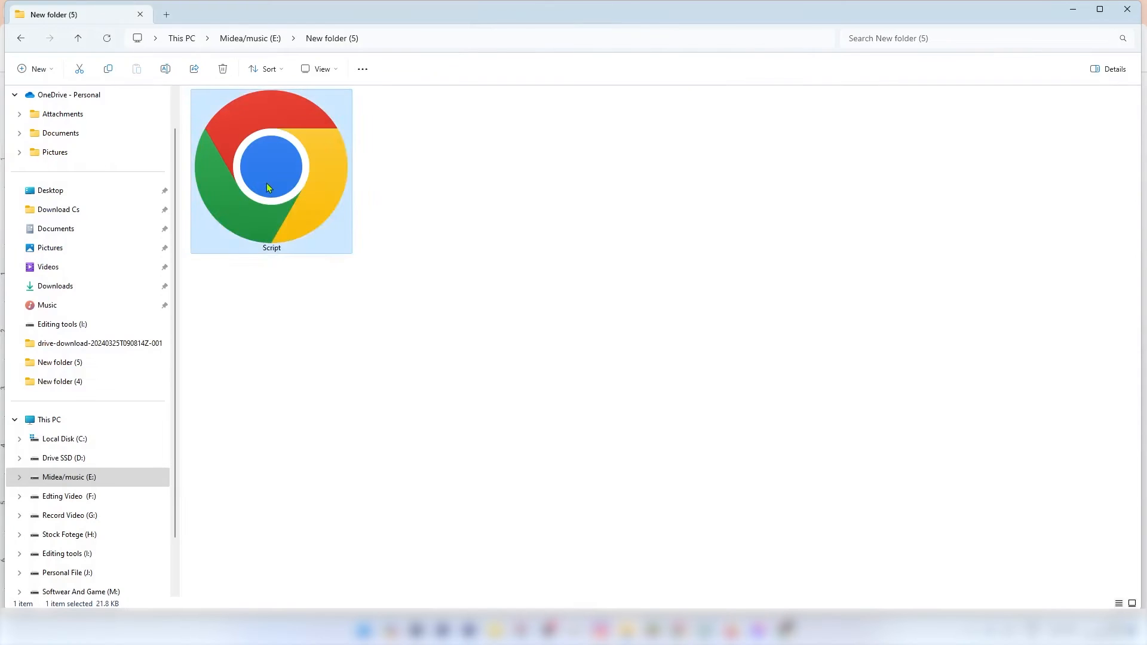
Open Script.pdf in Edge, read it aloud, check voice options, and start Sound Recorder recording
{"action": "right_click", "coordinate": [270, 168]}
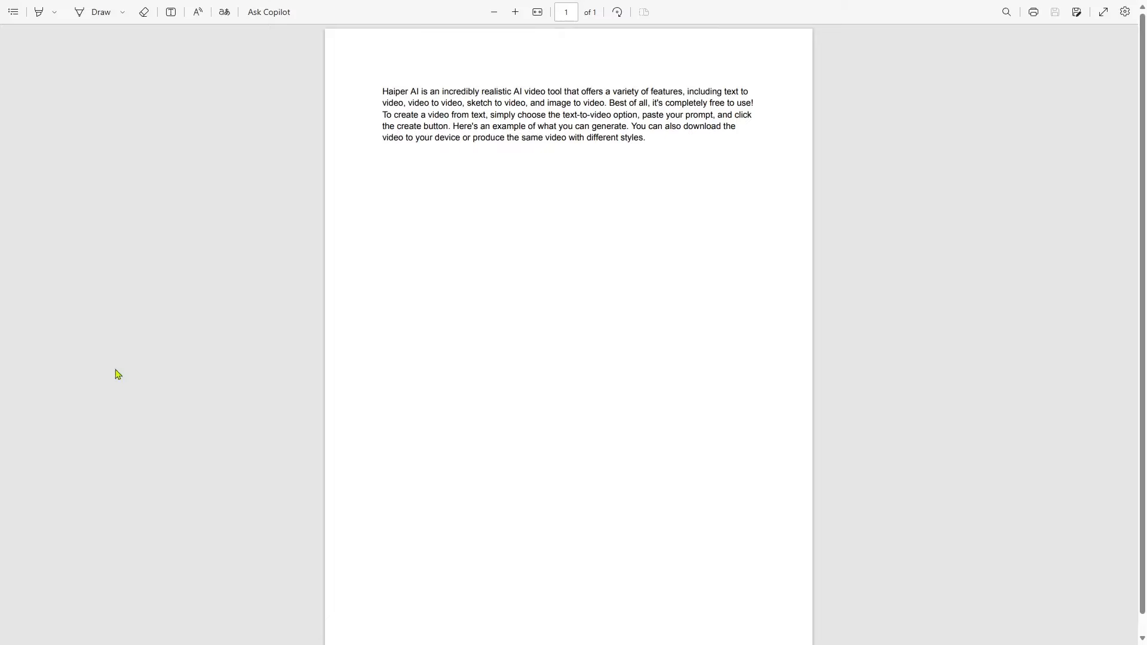
{"action": "left_click", "coordinate": [197, 12]}
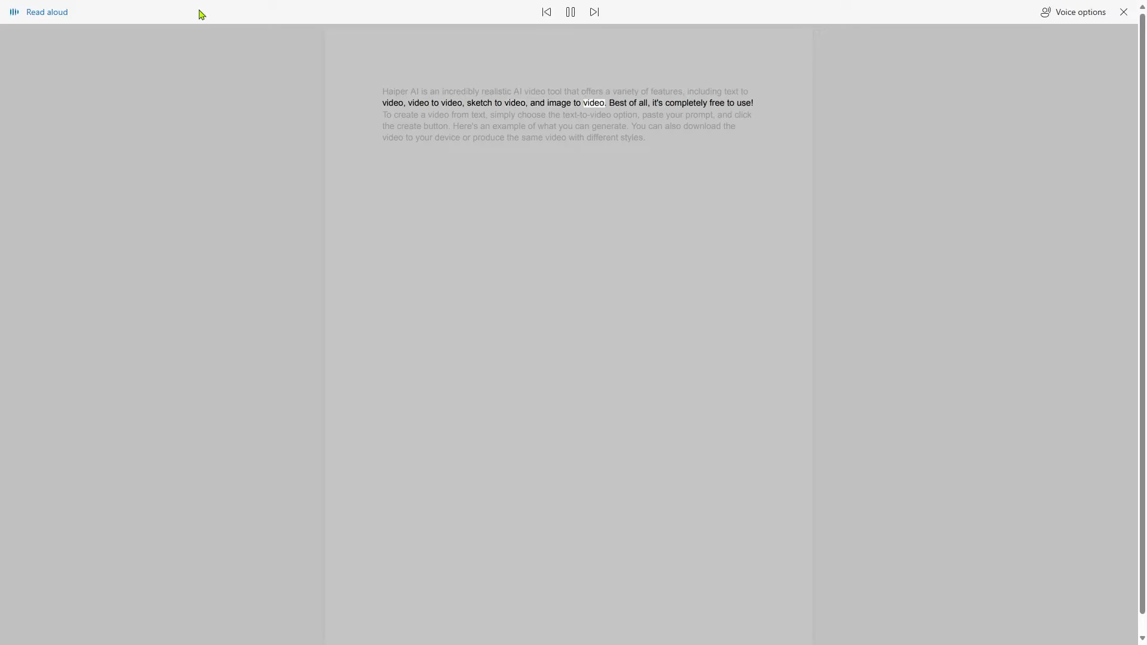
{"action": "mouse_move", "coordinate": [307, 6]}
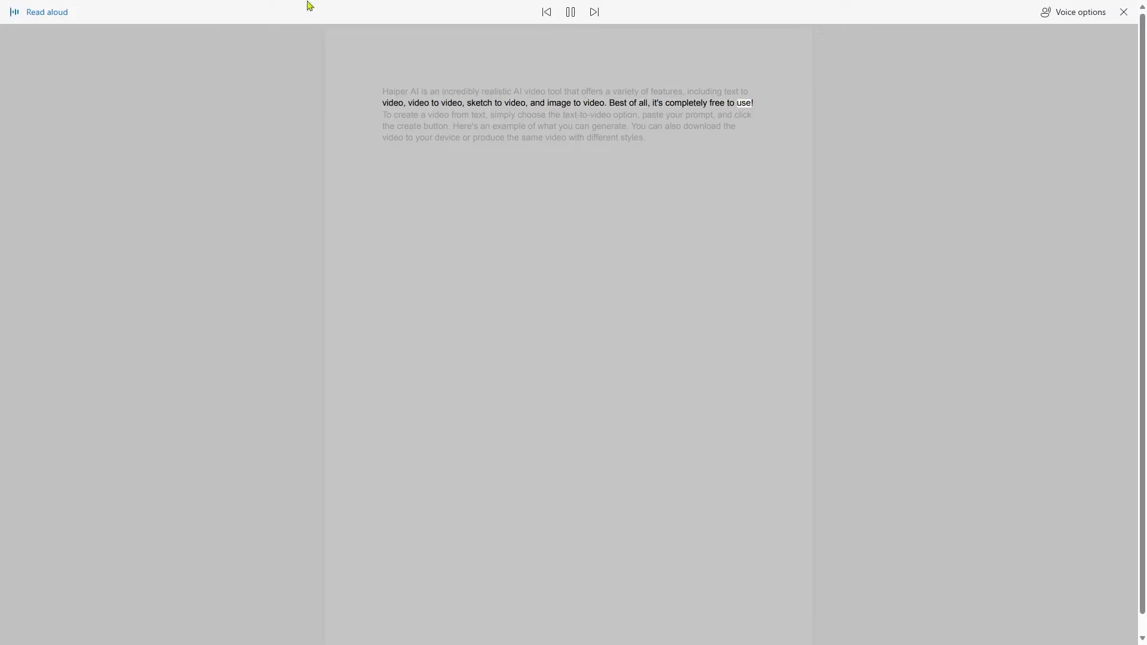
{"action": "left_click", "coordinate": [570, 12]}
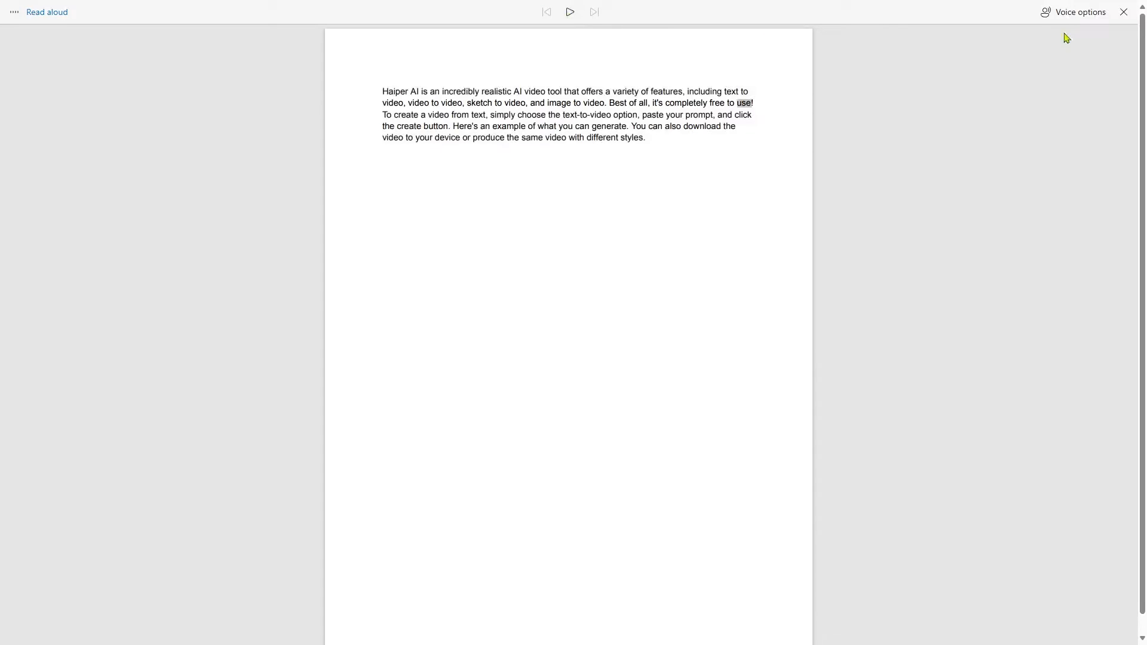
{"action": "left_click", "coordinate": [1078, 12]}
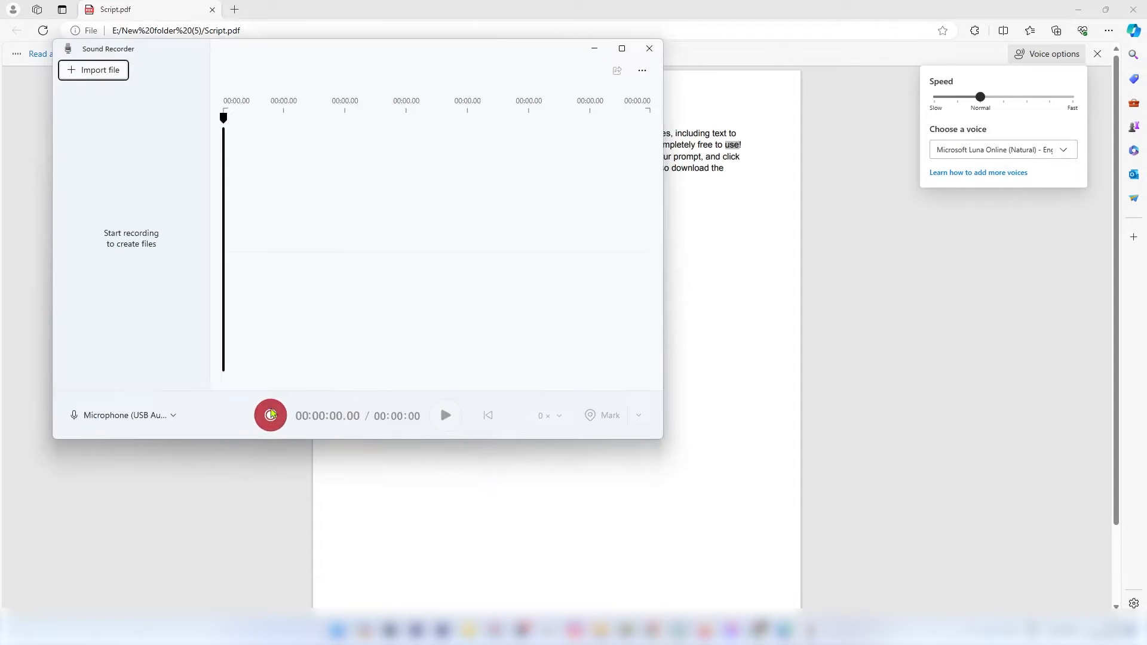
{"action": "left_click", "coordinate": [270, 416]}
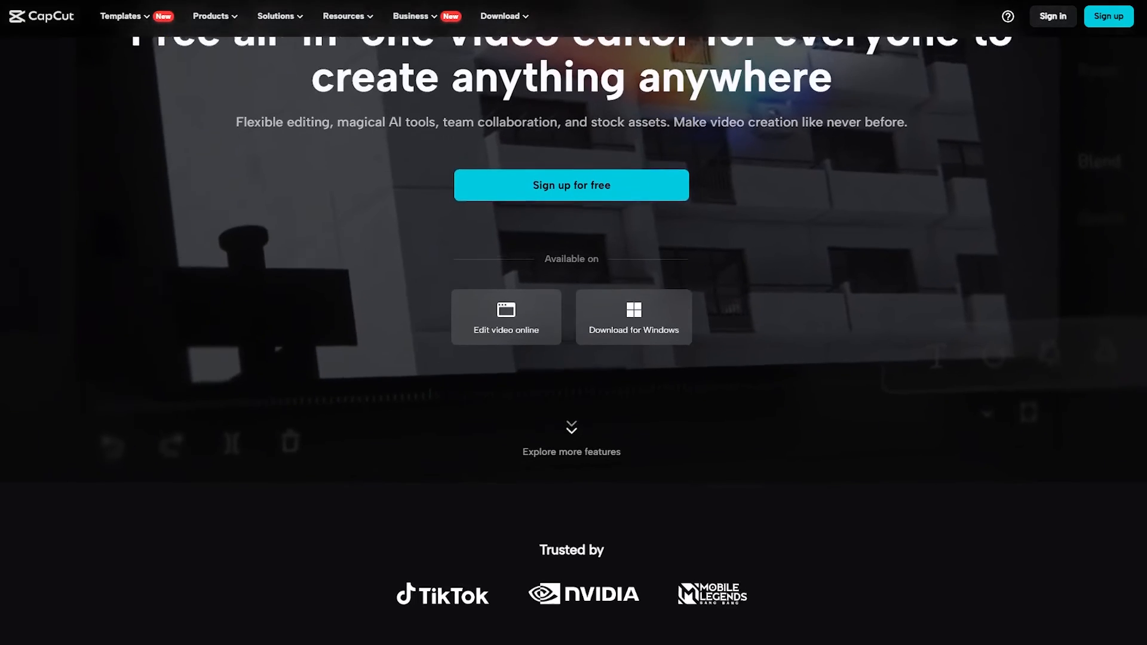
Scroll the CapCut homepage and launch 'Edit video online'
{"action": "scroll", "scroll_direction": "down", "scroll_amount": 3}
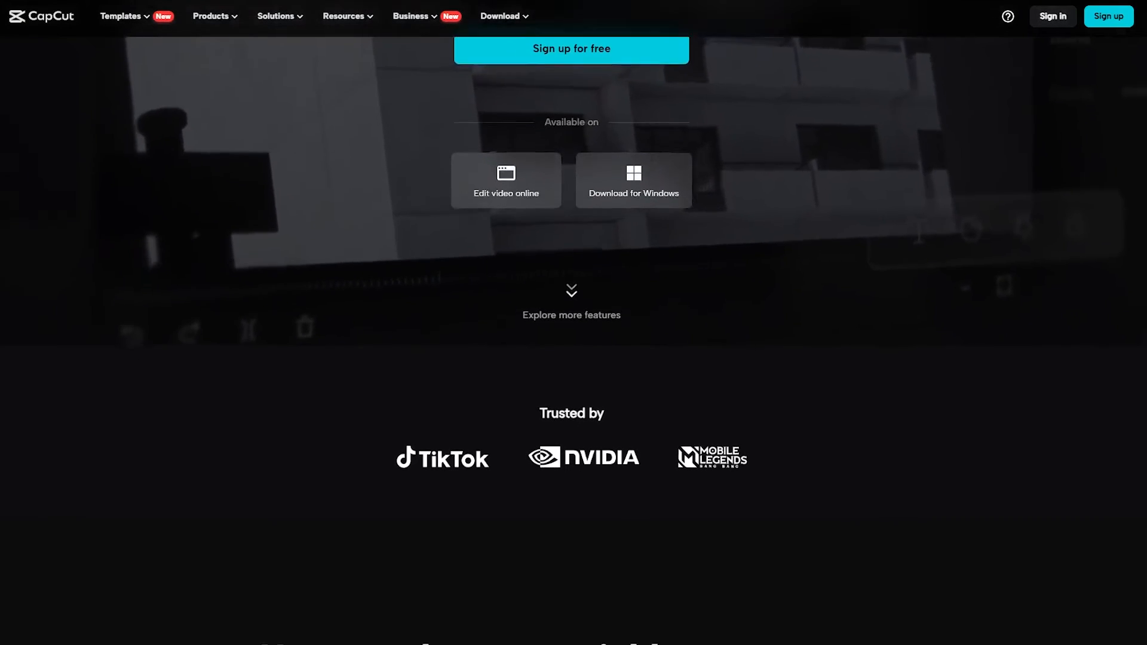
{"action": "scroll", "scroll_direction": "down", "scroll_amount": 3}
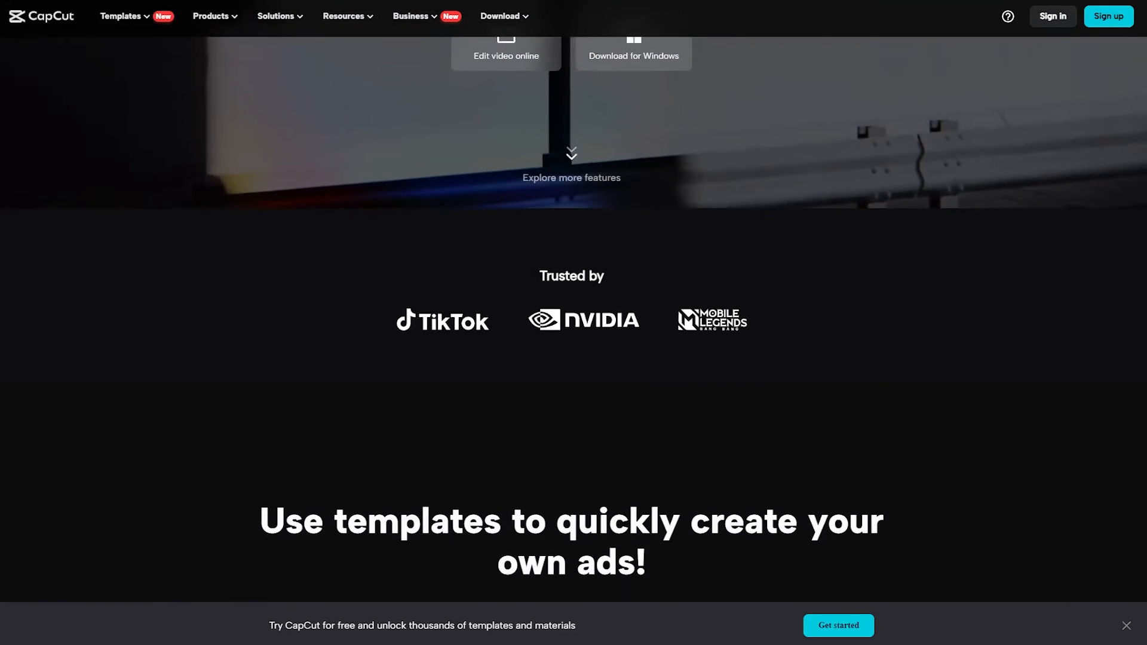
{"action": "scroll", "scroll_direction": "down", "scroll_amount": 3}
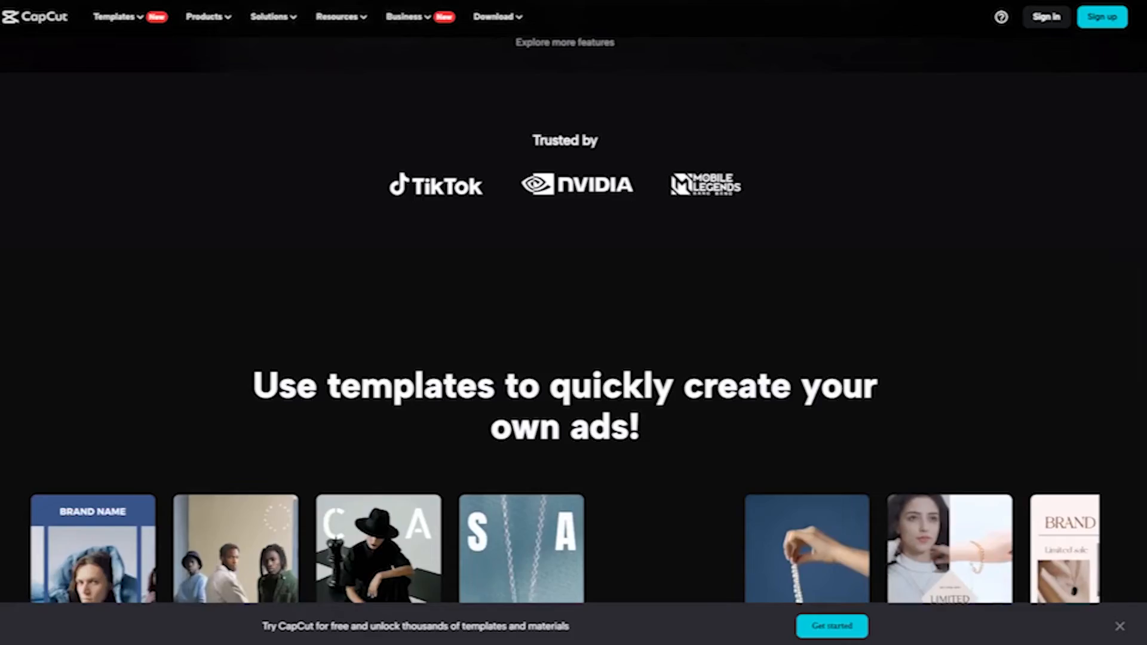
{"action": "scroll", "scroll_direction": "up", "scroll_amount": 3}
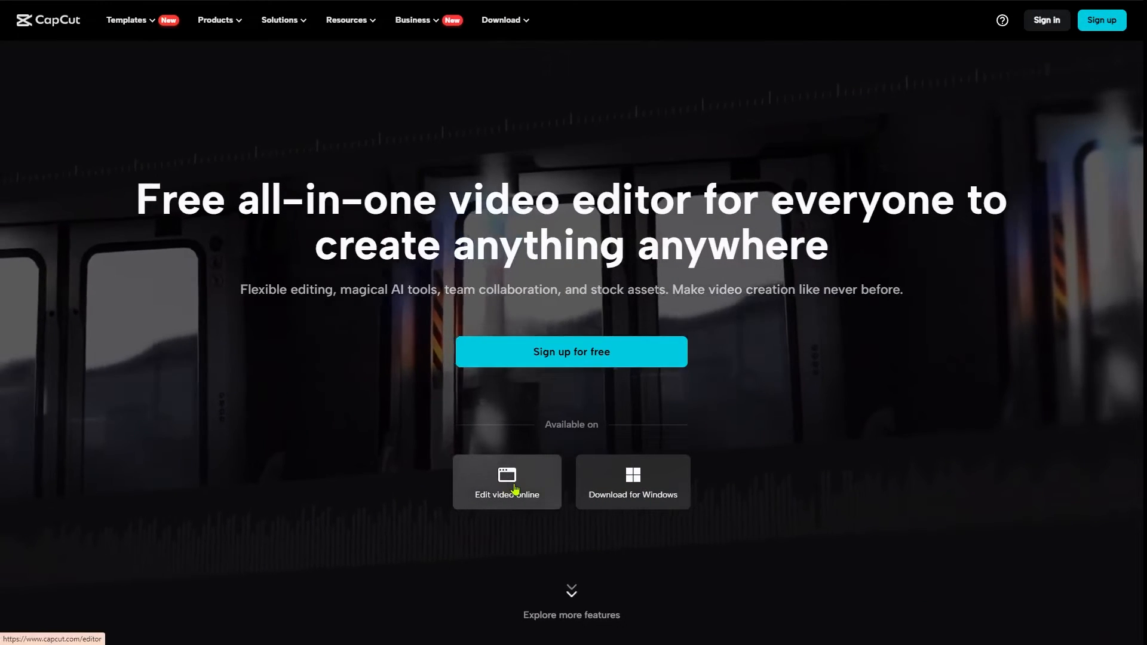
{"action": "left_click", "coordinate": [506, 482]}
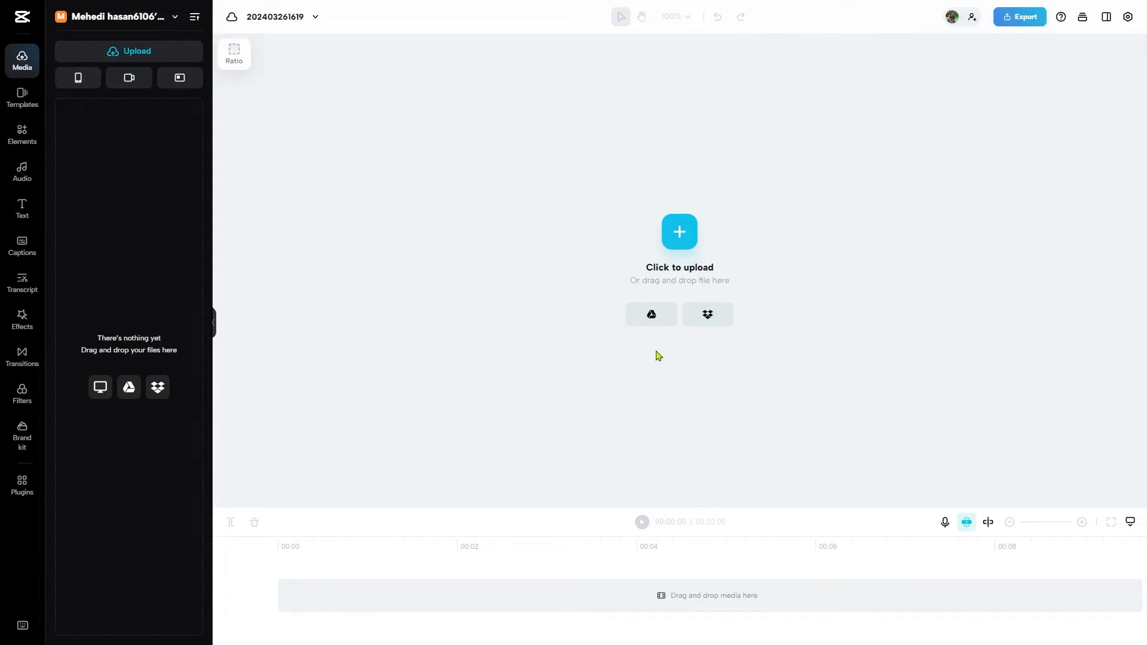
Add a body text clip with the script and generate its speech in the Flurry voice
{"action": "left_click", "coordinate": [22, 208]}
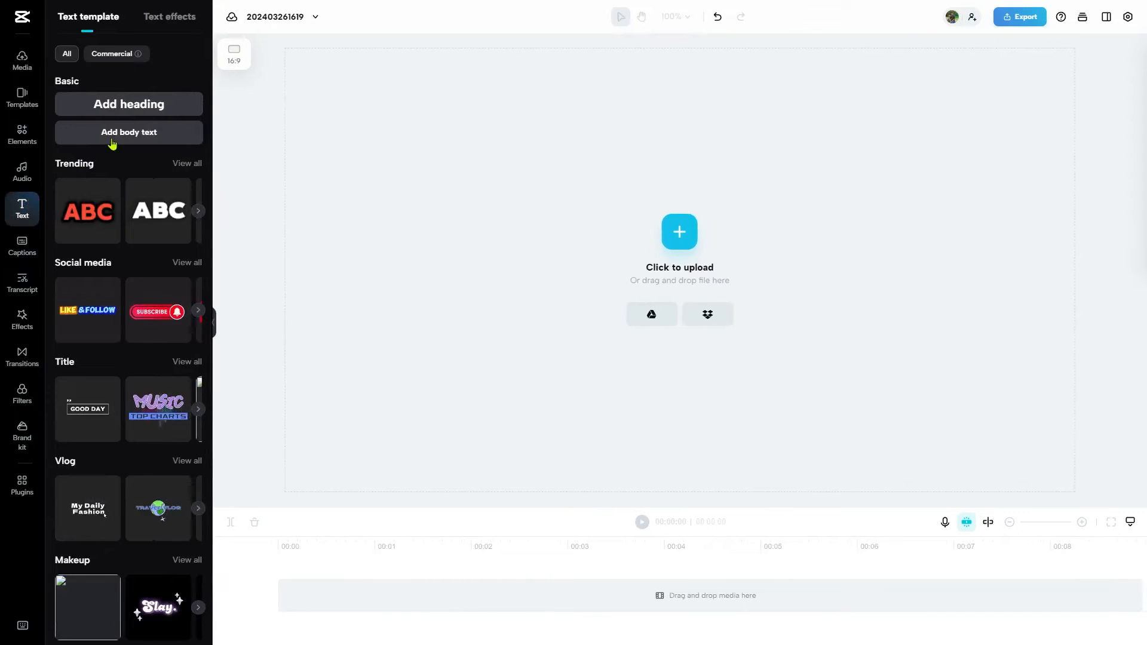
{"action": "left_click", "coordinate": [129, 133]}
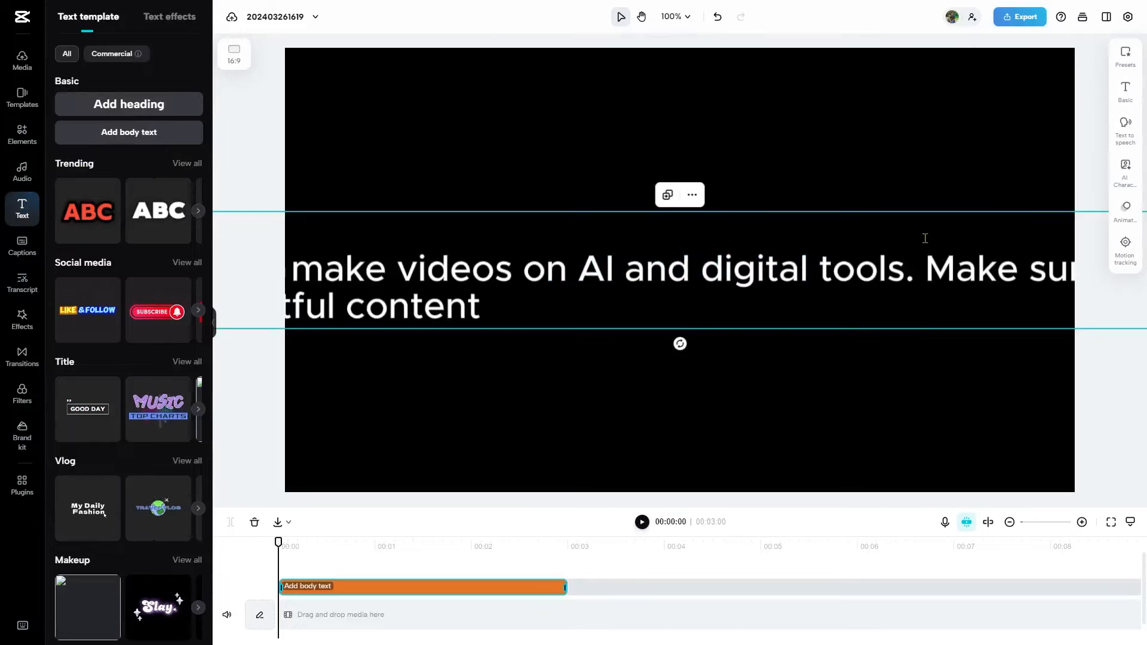
{"action": "left_click", "coordinate": [1125, 128]}
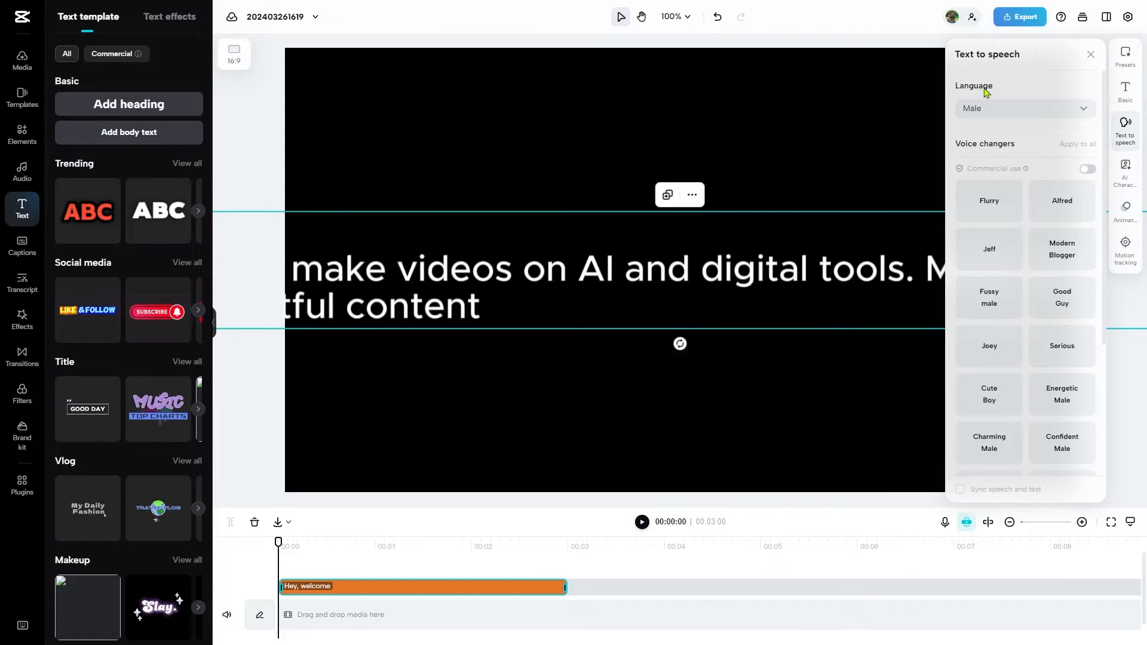
{"action": "left_click", "coordinate": [1024, 108]}
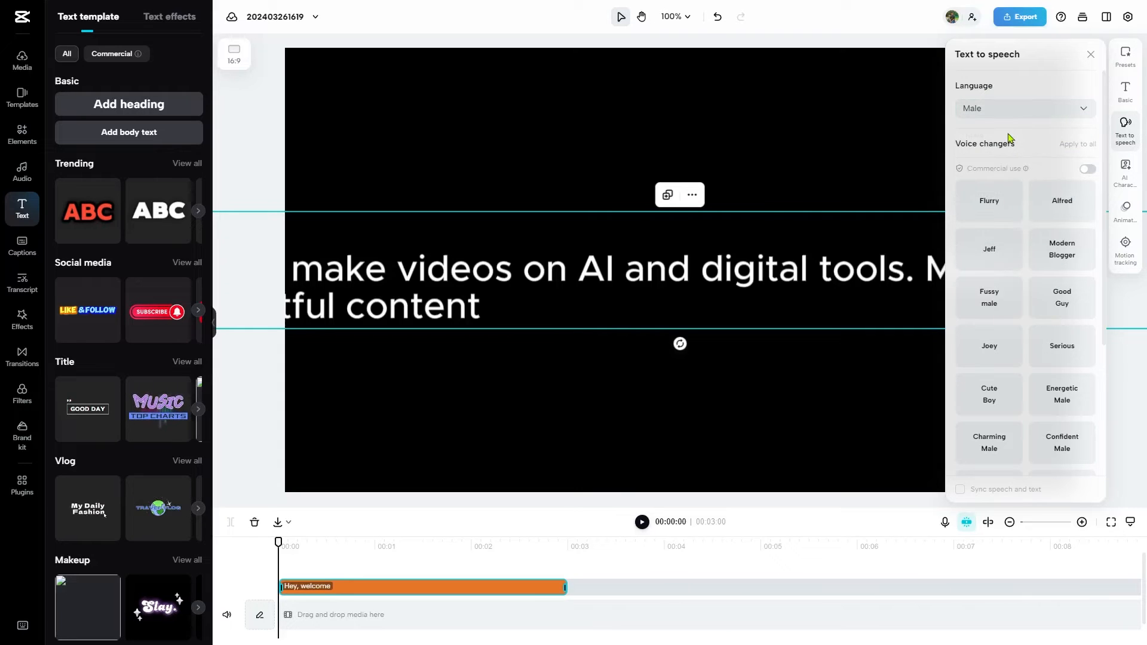
{"action": "left_click", "coordinate": [988, 201]}
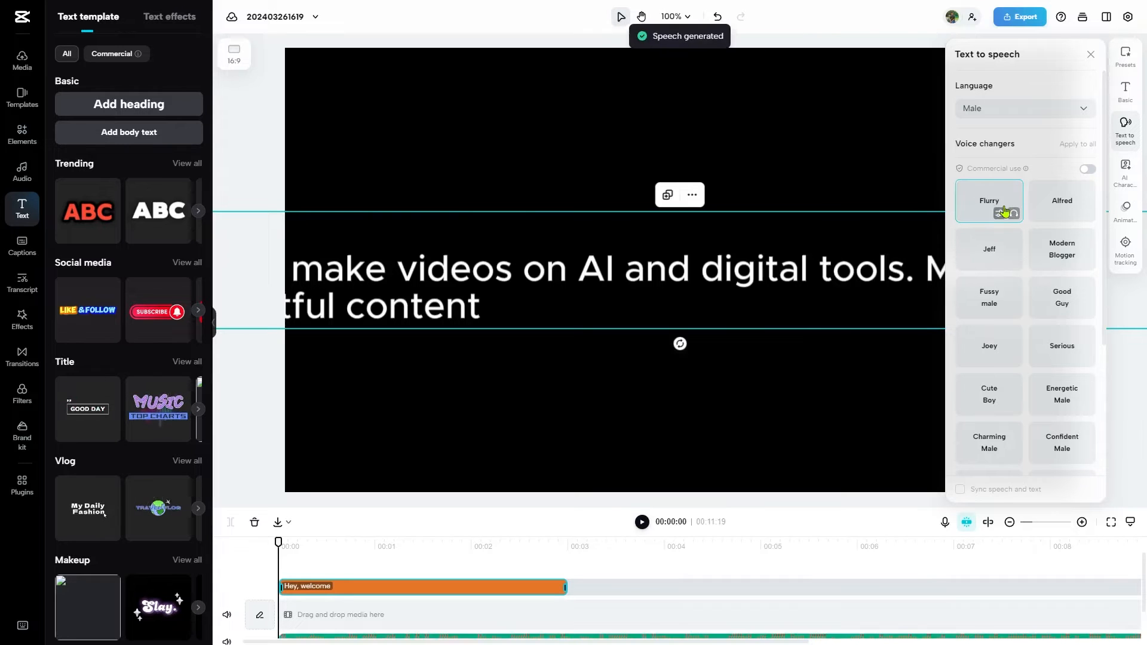
{"action": "left_click", "coordinate": [1020, 16]}
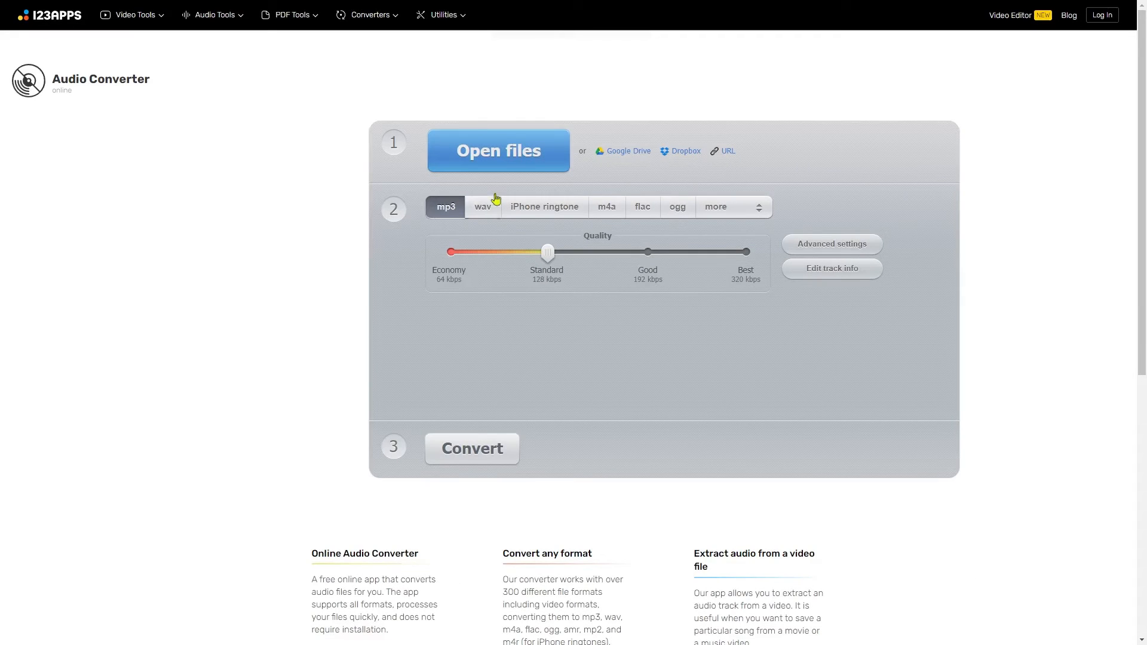
Convert 202403261619.mp4 to mp3 and download the converted audio
{"action": "left_click", "coordinate": [499, 151]}
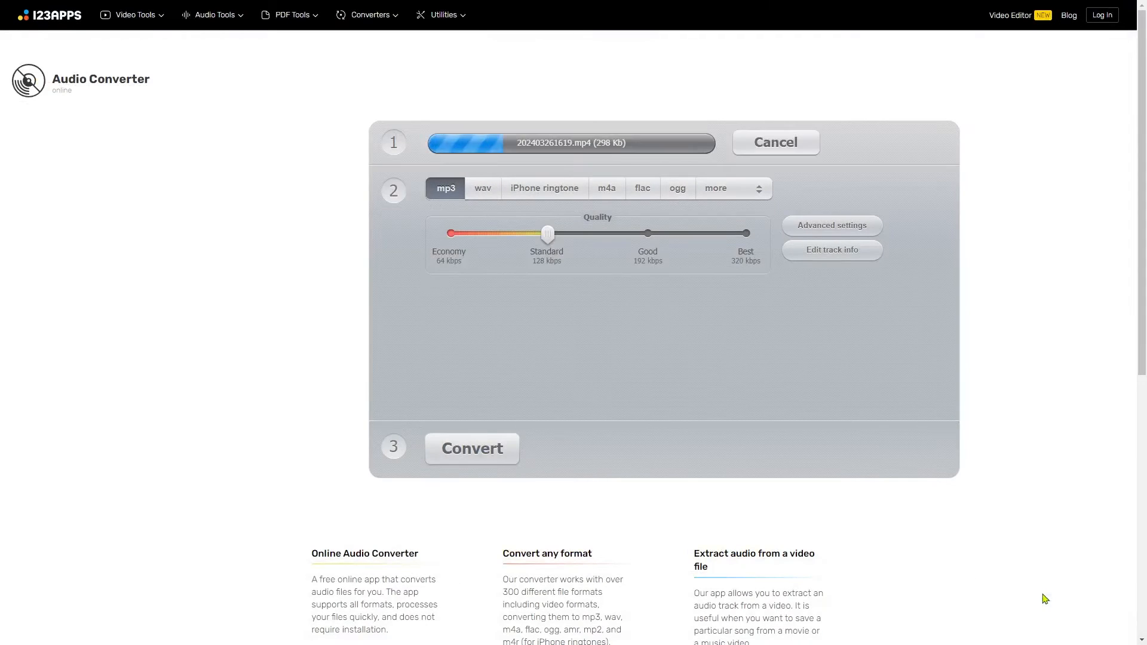
{"action": "left_click", "coordinate": [472, 449]}
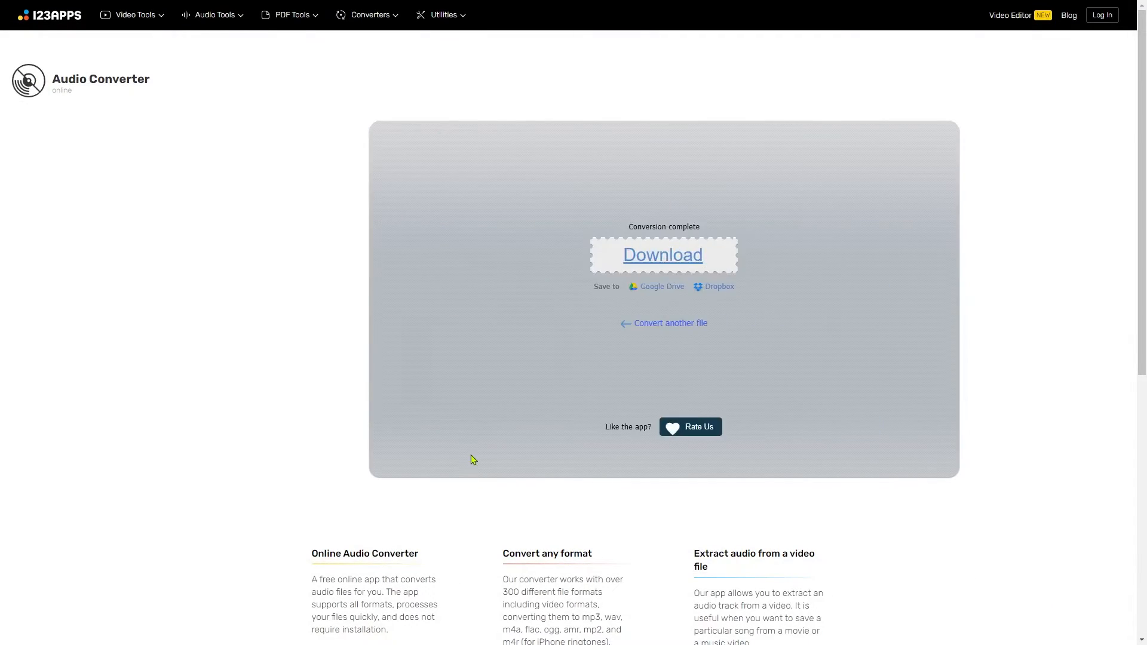
{"action": "left_click", "coordinate": [1010, 14]}
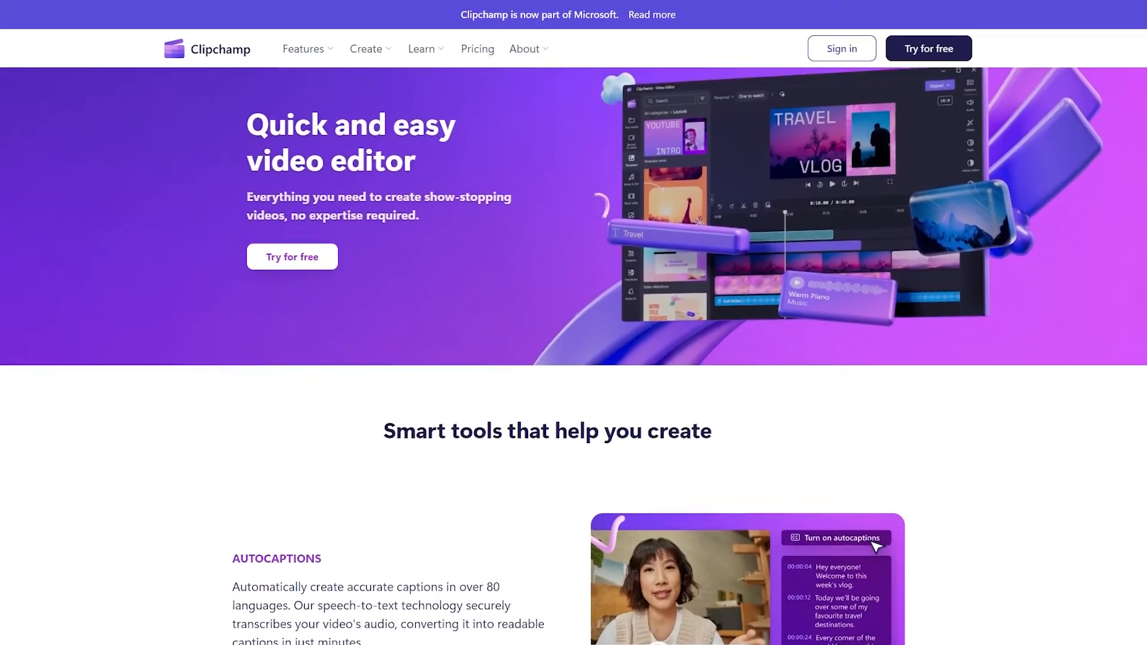
Create a Clipchamp text-to-speech clip from the Haiper AI script and show its advanced voice settings
{"action": "scroll", "scroll_direction": "down", "scroll_amount": 3}
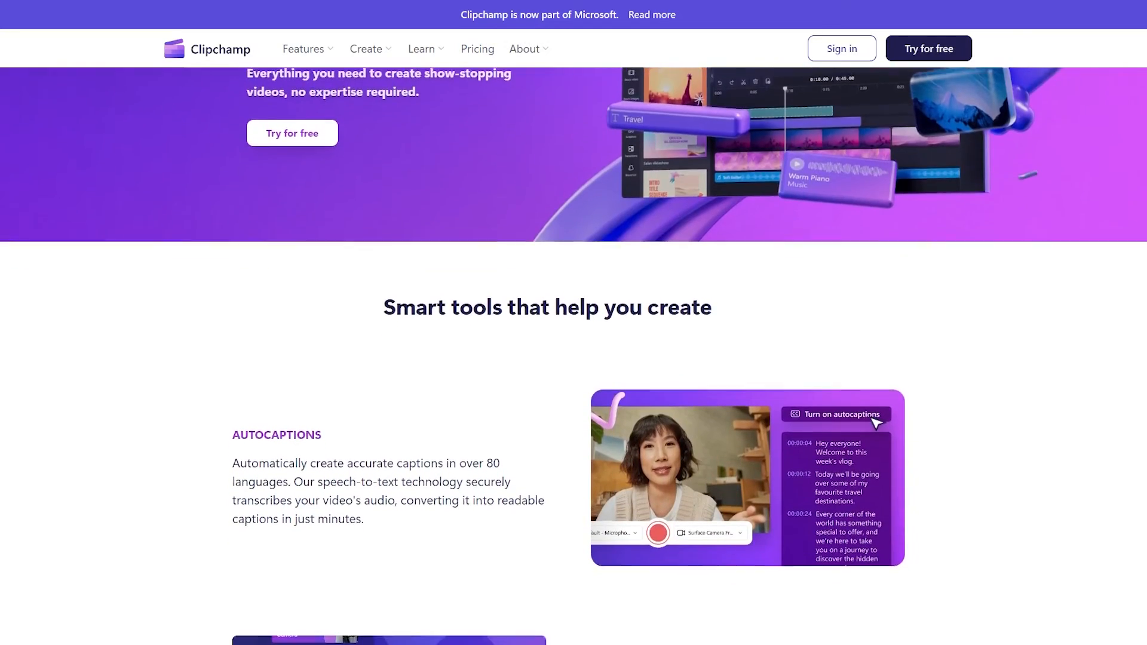
{"action": "scroll", "scroll_direction": "down", "scroll_amount": 3}
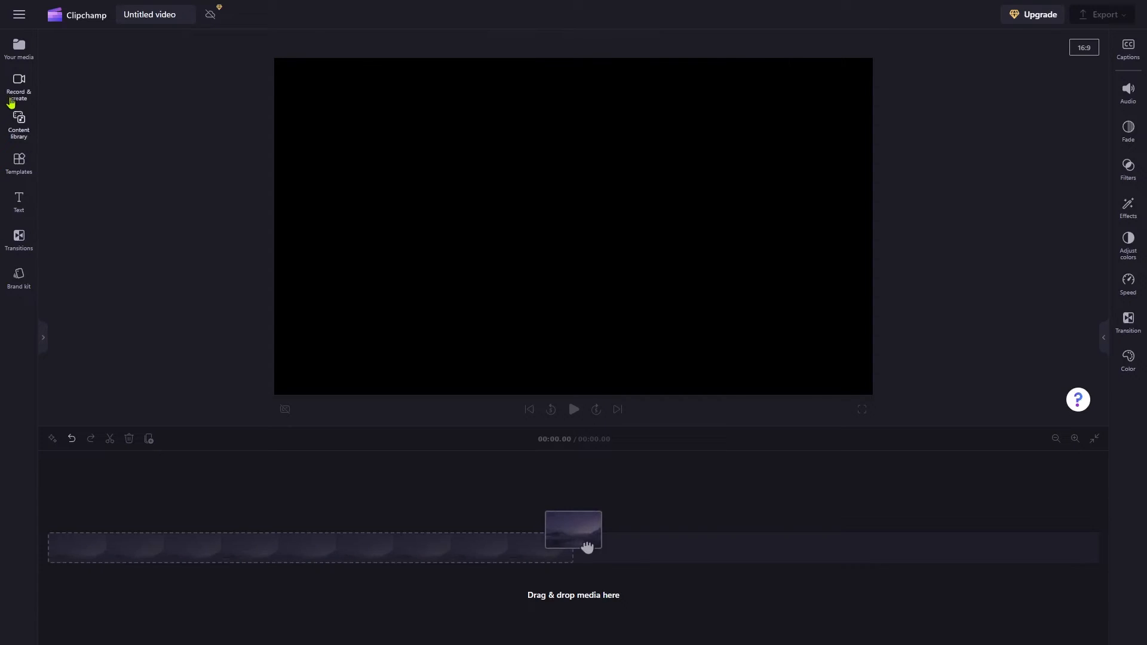
{"action": "left_click", "coordinate": [19, 84]}
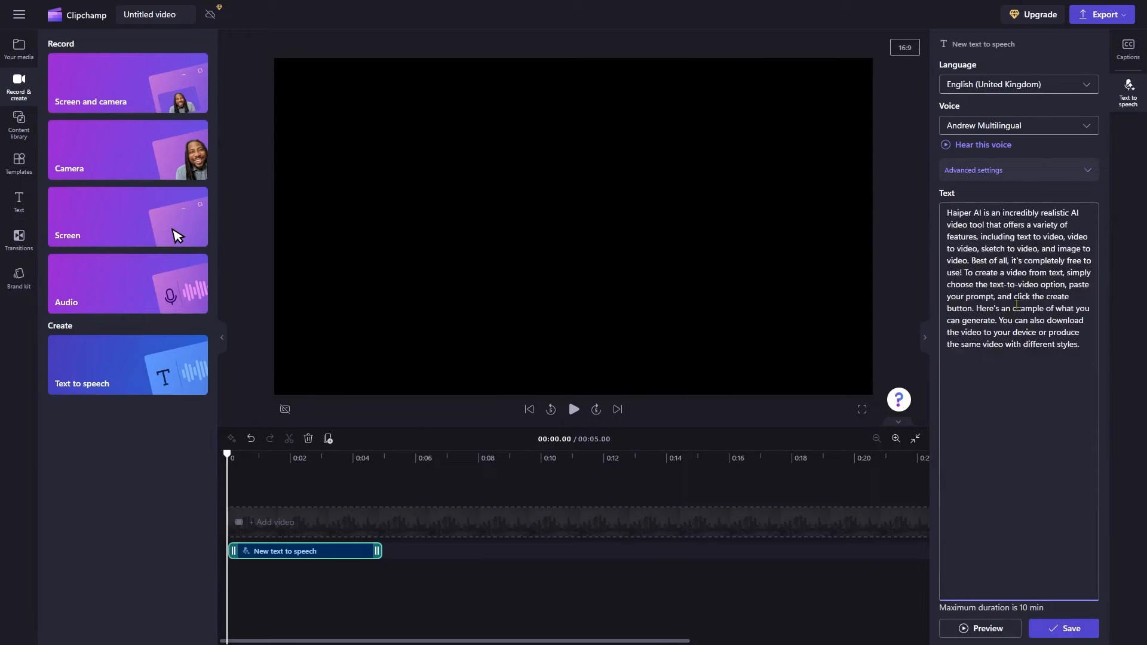
{"action": "left_click", "coordinate": [1017, 83]}
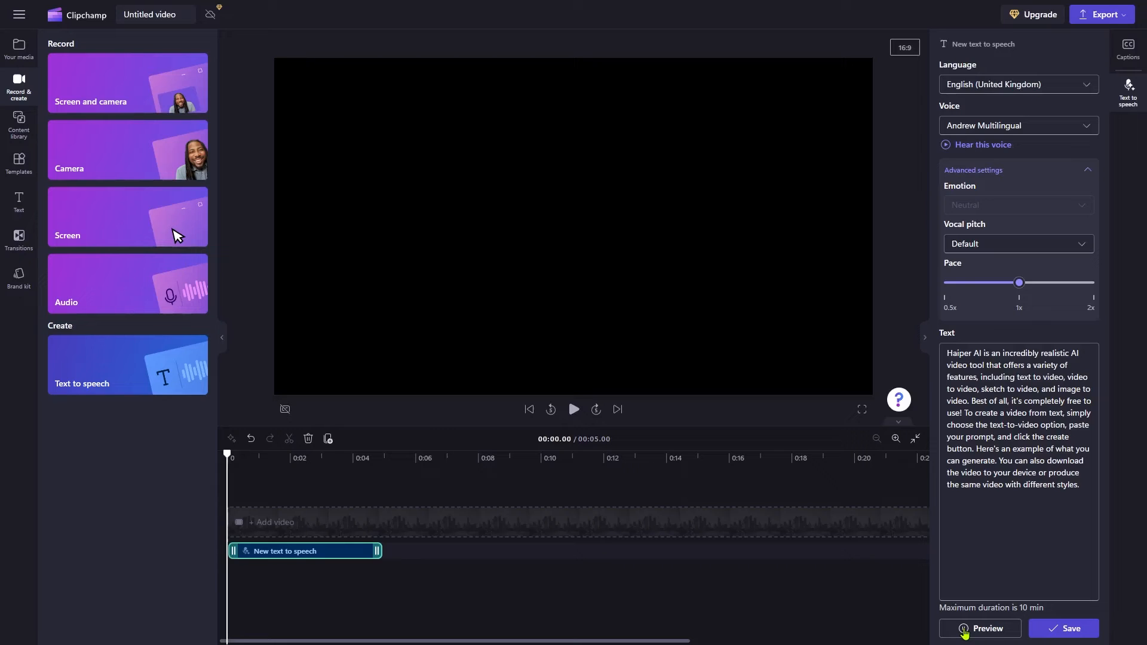
Preview the Haiper AI narration in the Andrew Multilingual voice, then move on to Augie's website
{"action": "left_click", "coordinate": [573, 409]}
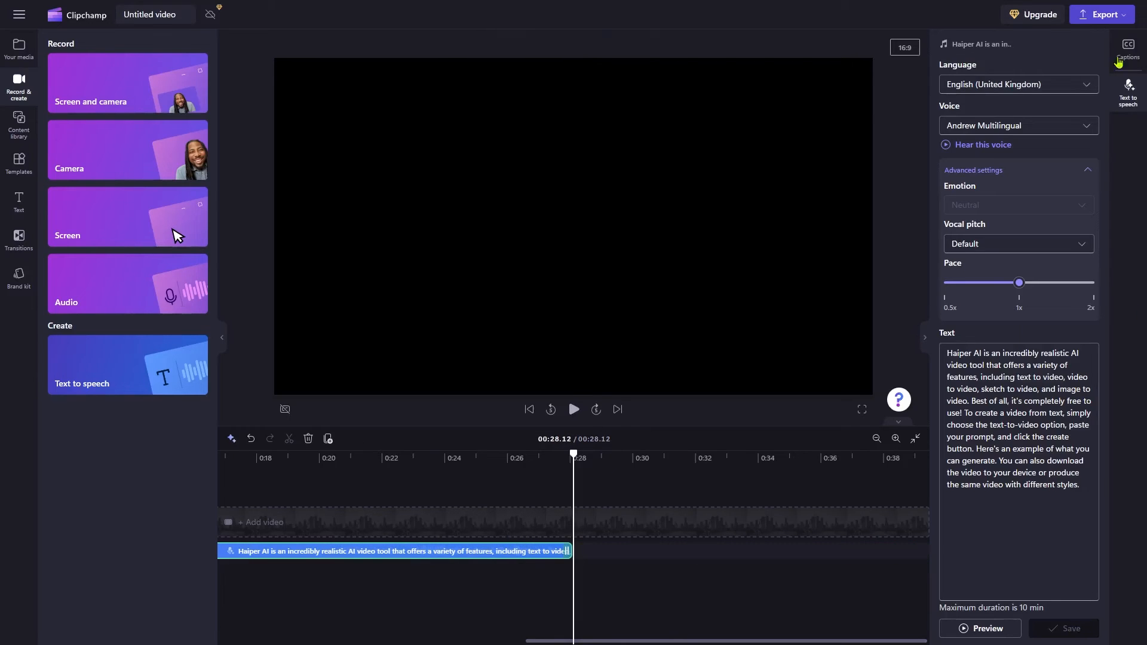
{"action": "left_click", "coordinate": [1101, 14]}
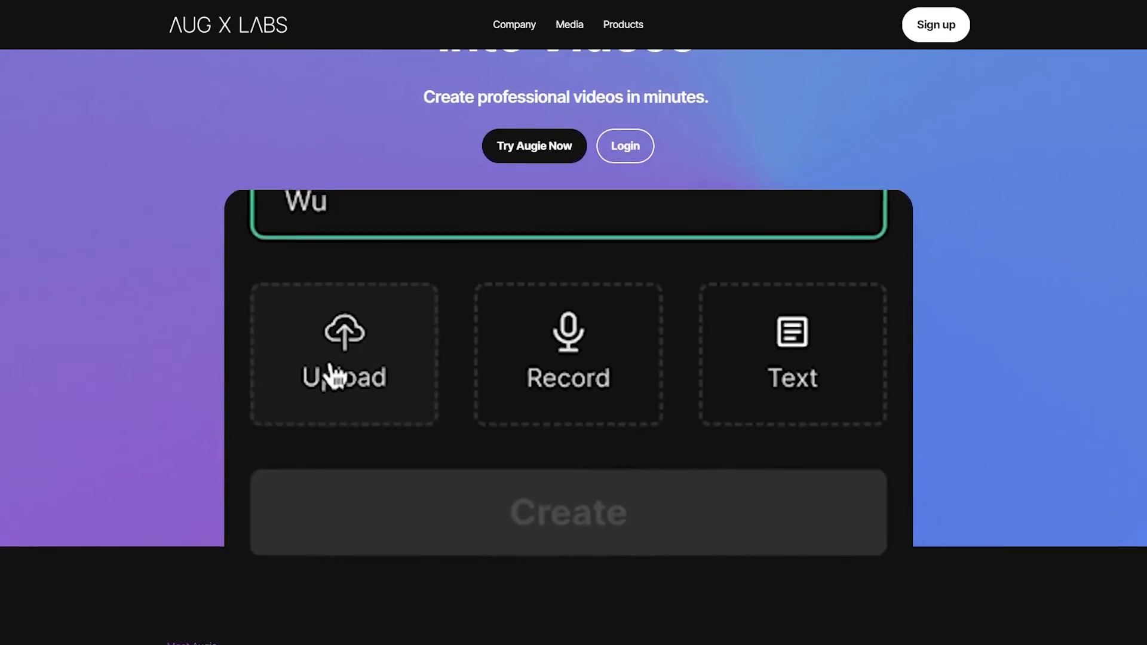
On AUG X LABS, launch Try Augie Now and start from 'I have a script'
{"action": "left_click", "coordinate": [791, 355]}
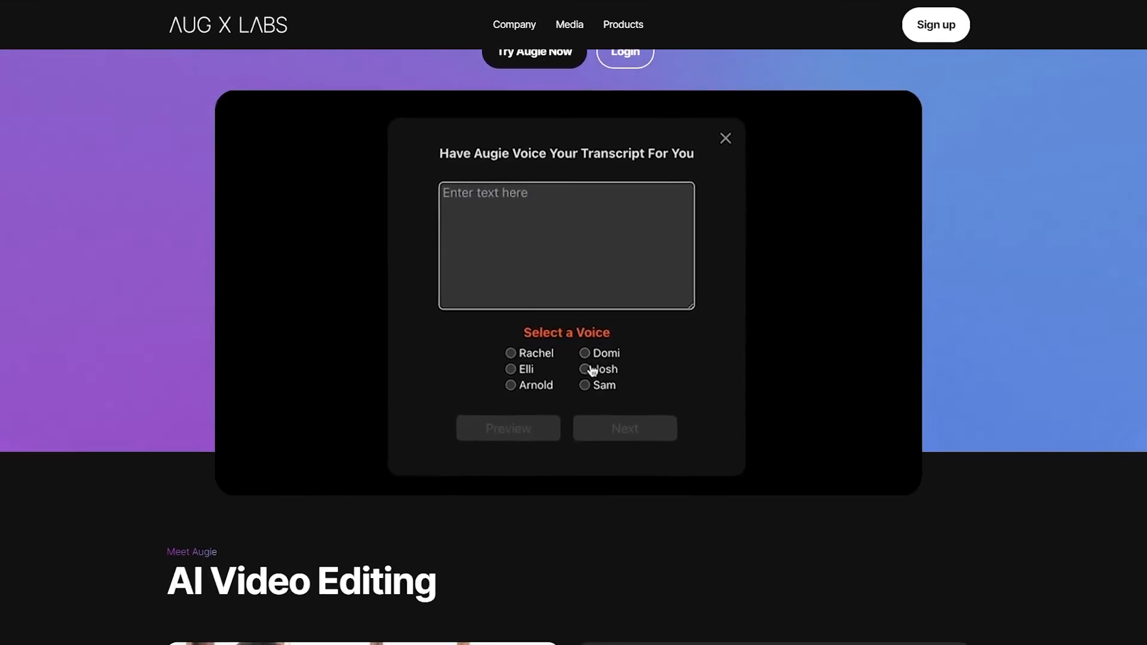
{"action": "left_click", "coordinate": [725, 138]}
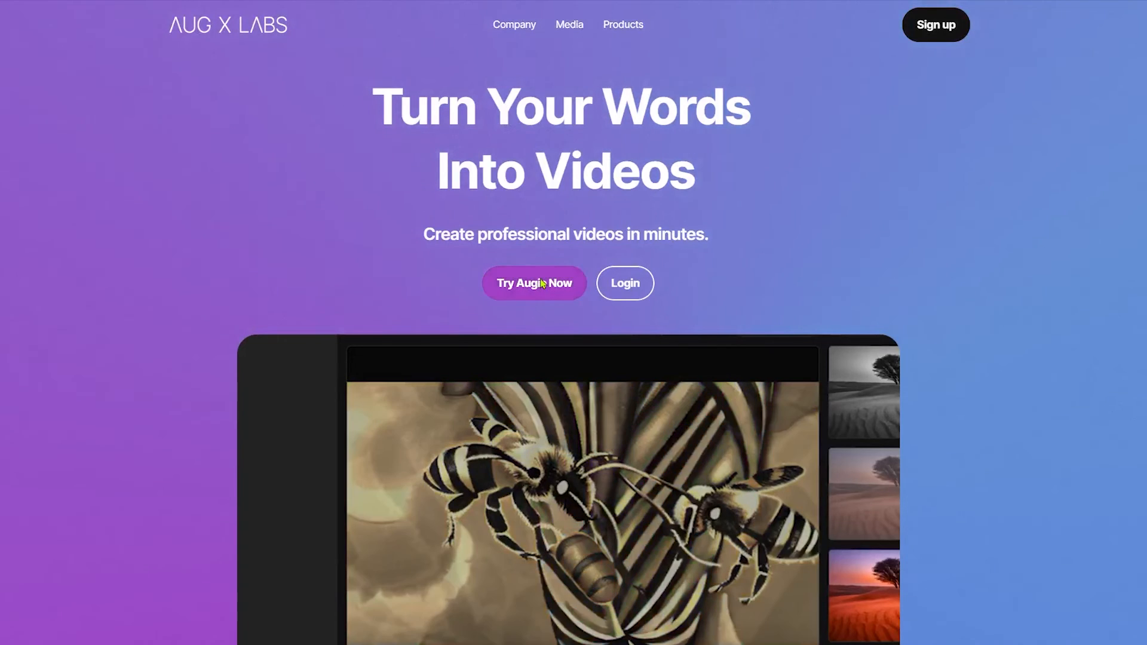
{"action": "left_click", "coordinate": [534, 283]}
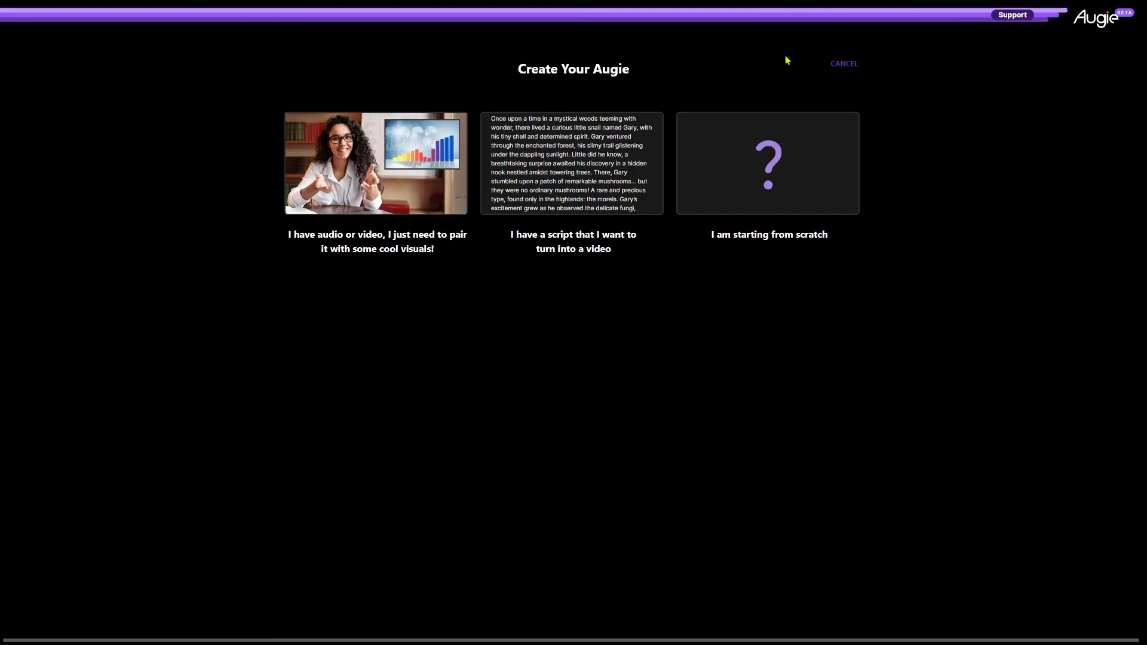
{"action": "left_click", "coordinate": [572, 163]}
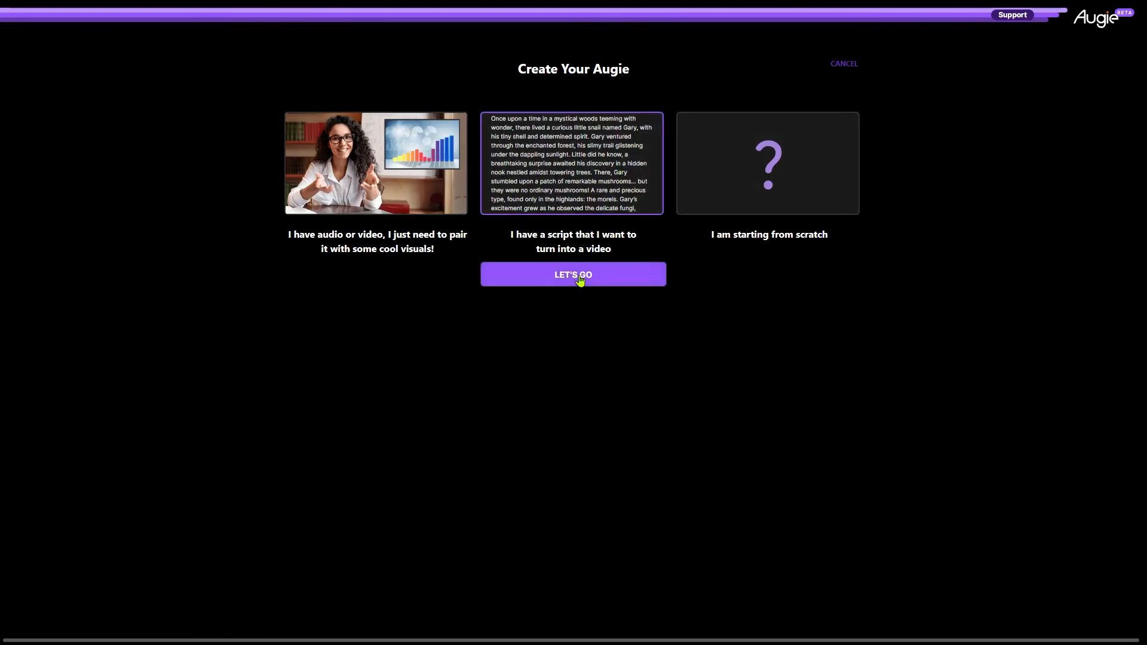
{"action": "left_click", "coordinate": [573, 274]}
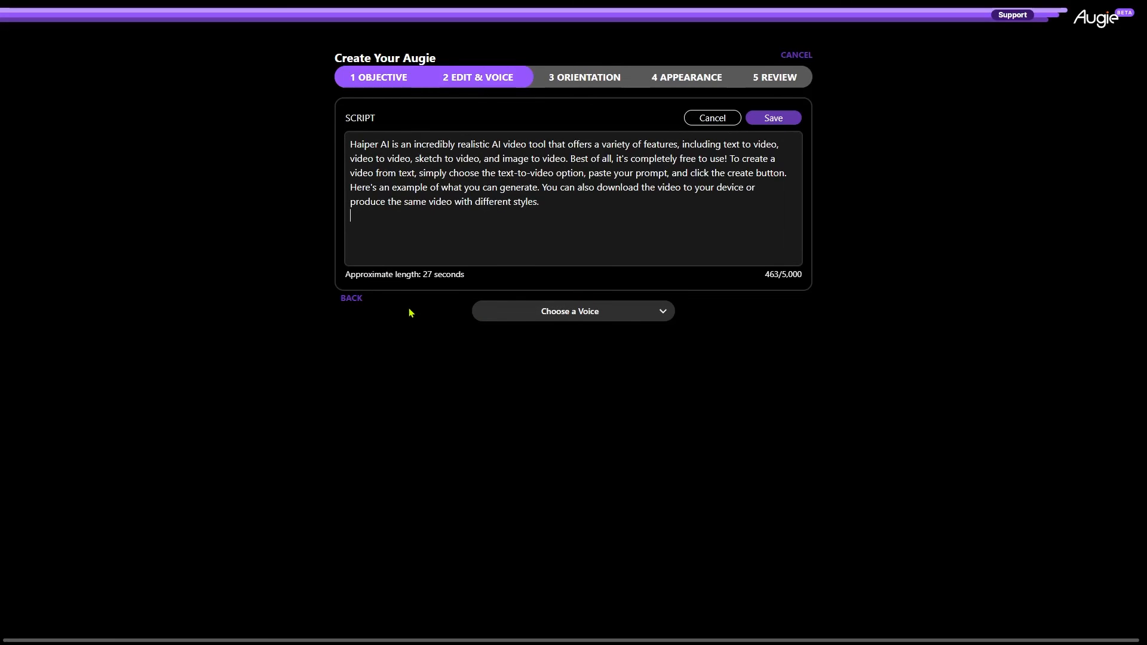
Play the Aaron and Abigail voice samples from Augie's voice list
{"action": "left_click", "coordinate": [573, 311]}
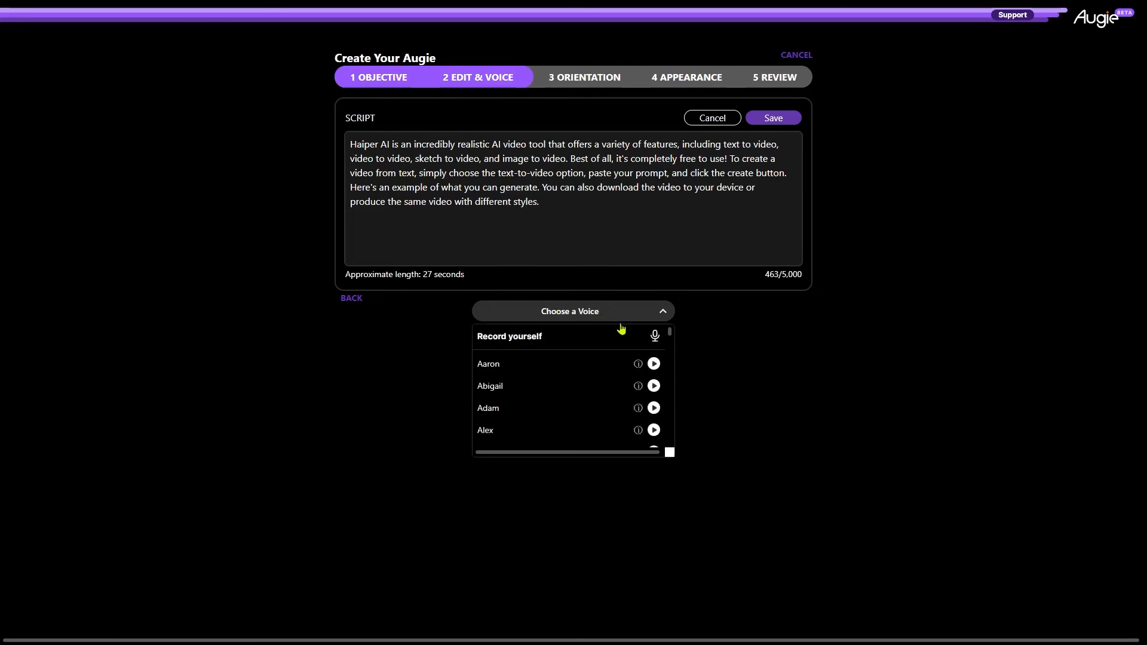
{"action": "left_click", "coordinate": [652, 364]}
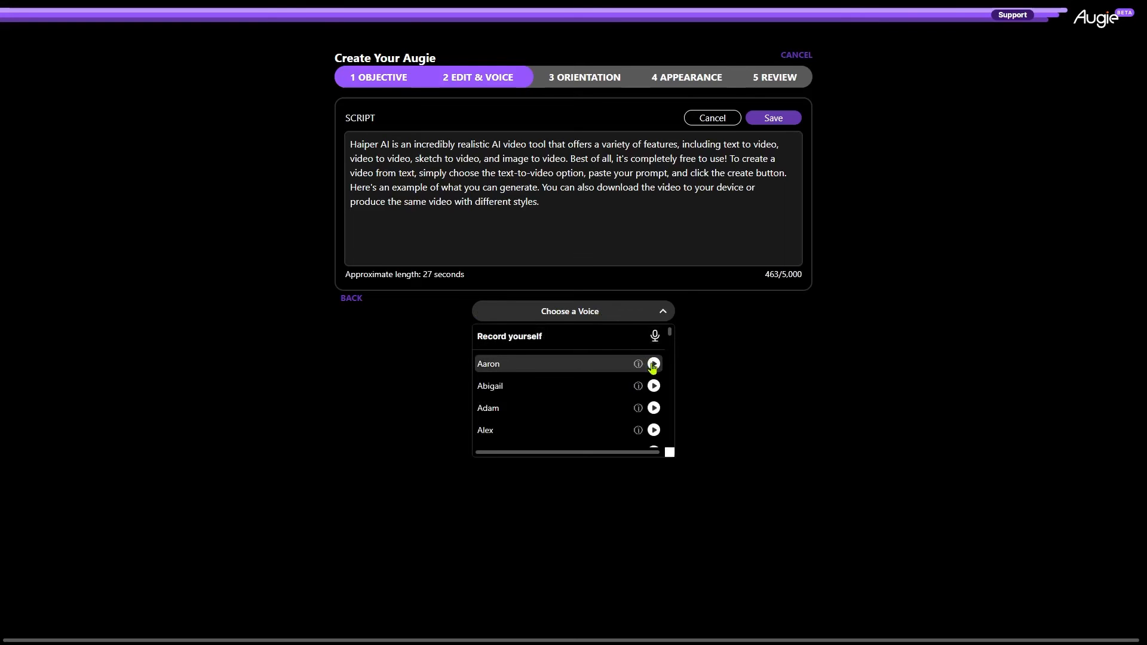
{"action": "left_click", "coordinate": [652, 364]}
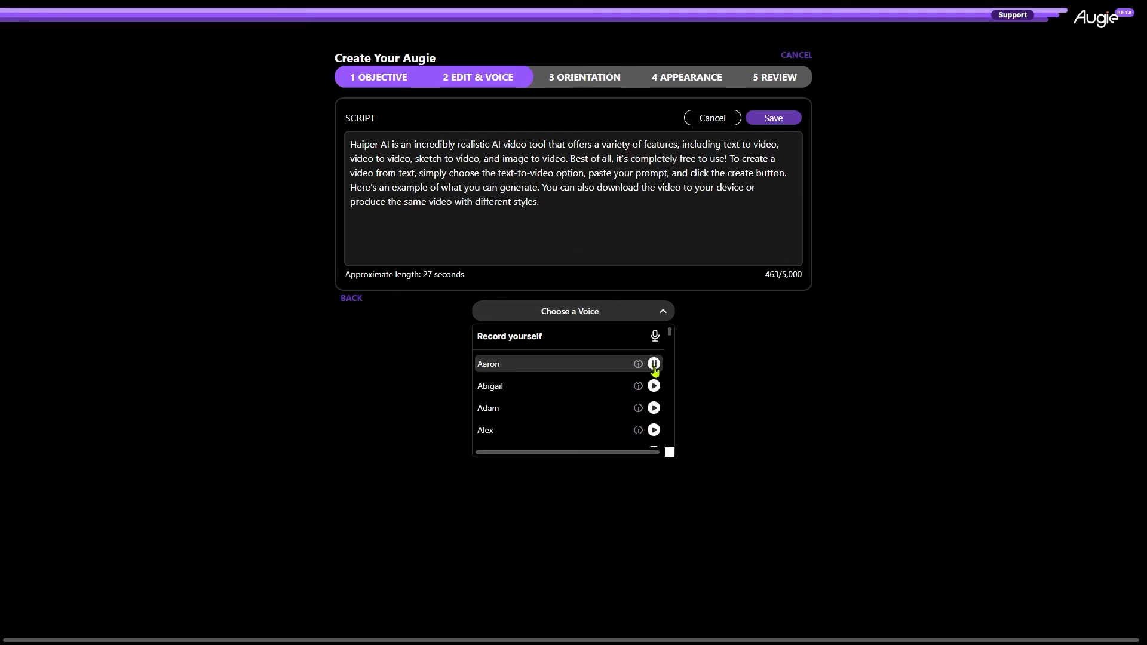
{"action": "left_click", "coordinate": [653, 385]}
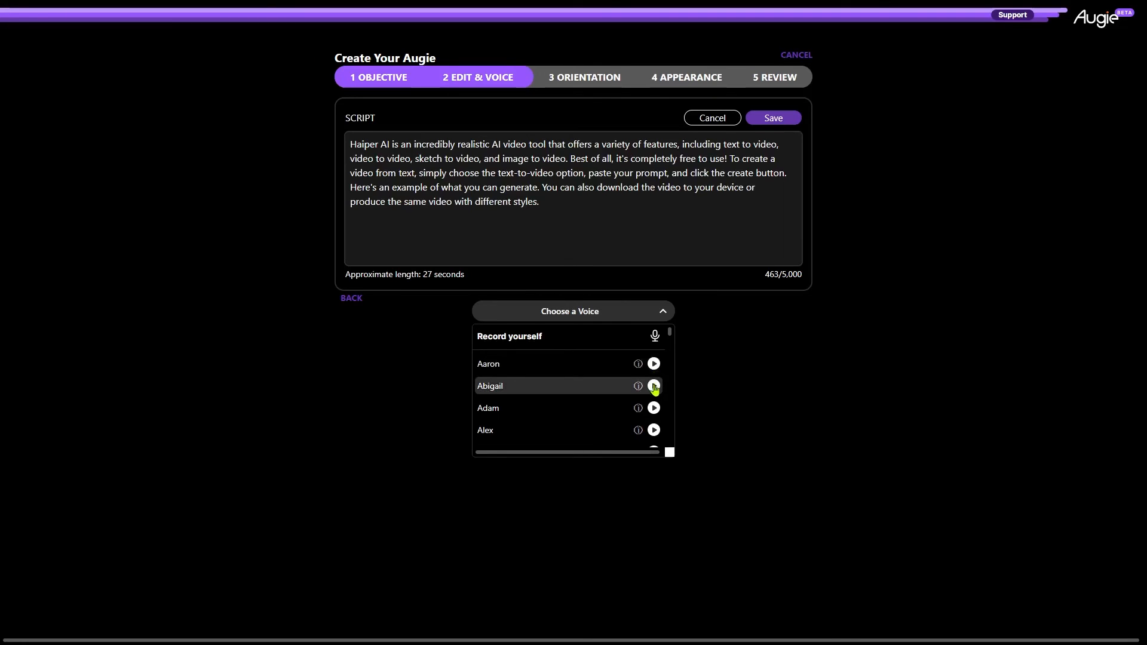
{"action": "left_click", "coordinate": [653, 408]}
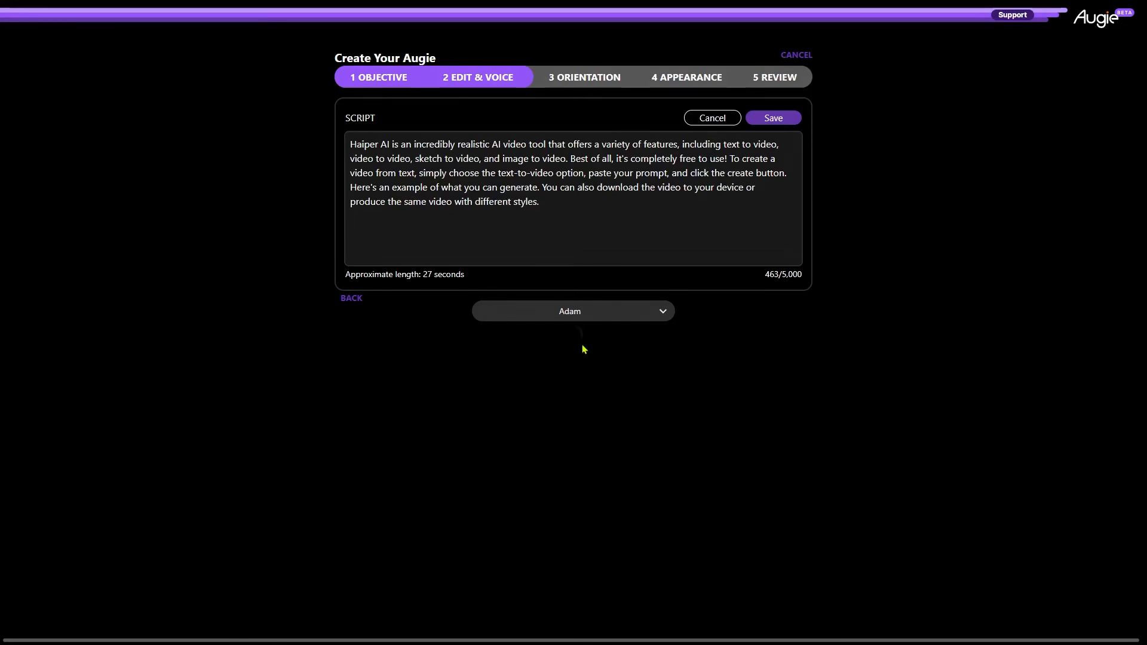
Select Adam's voice, then play and pause the generated narration
{"action": "left_click", "coordinate": [773, 117]}
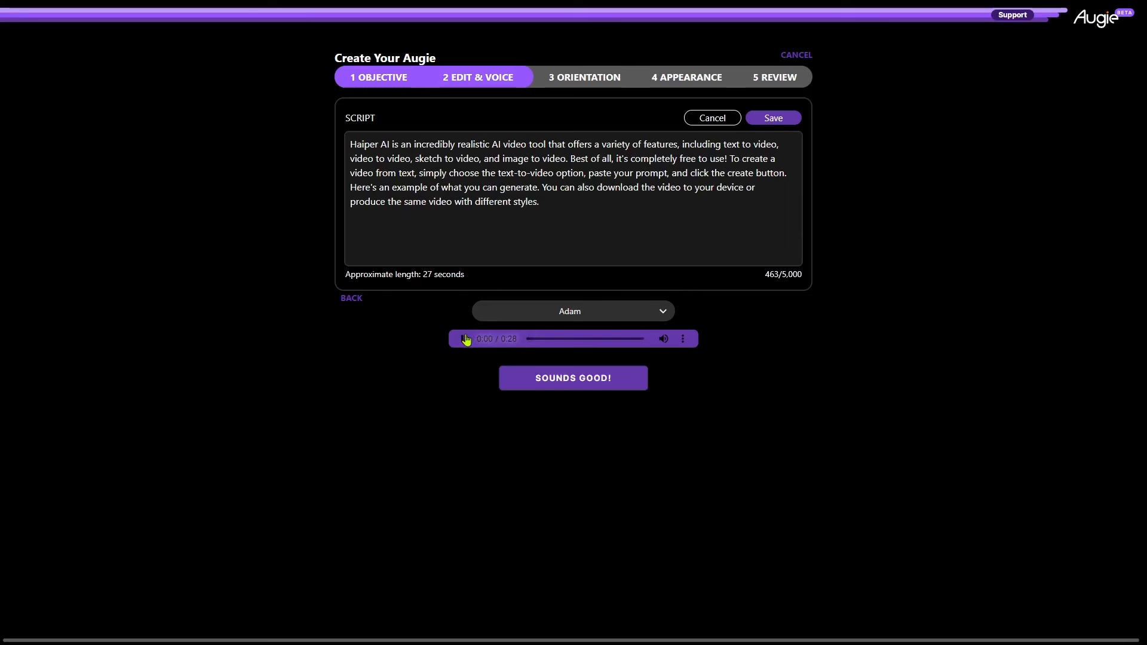
{"action": "left_click", "coordinate": [467, 338]}
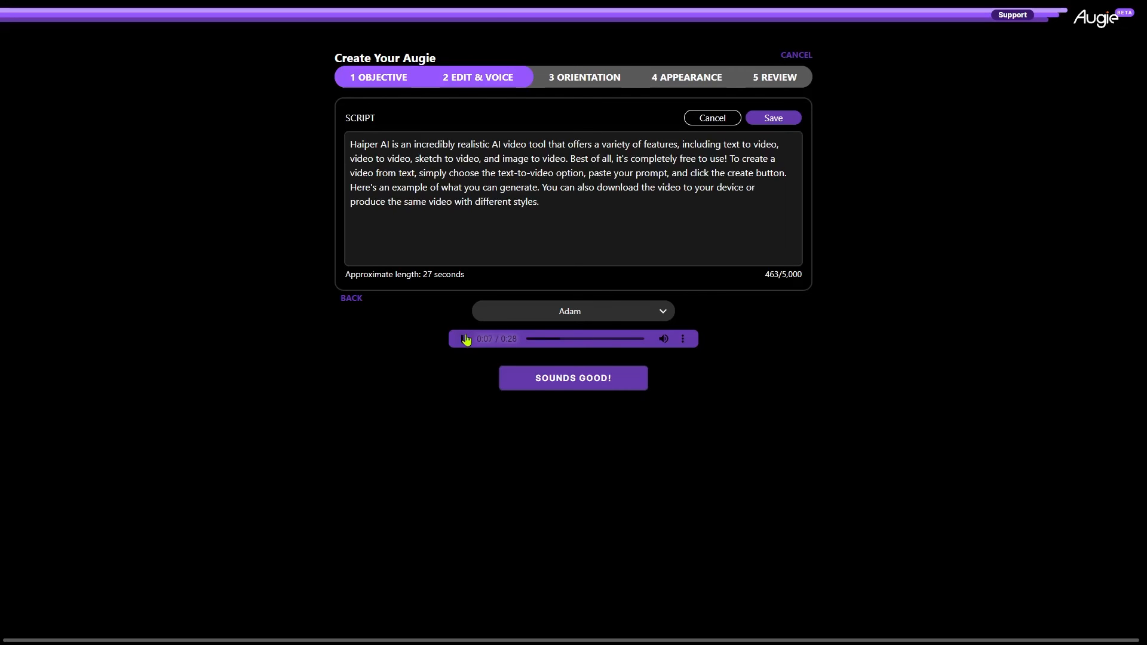
{"action": "left_click", "coordinate": [572, 310]}
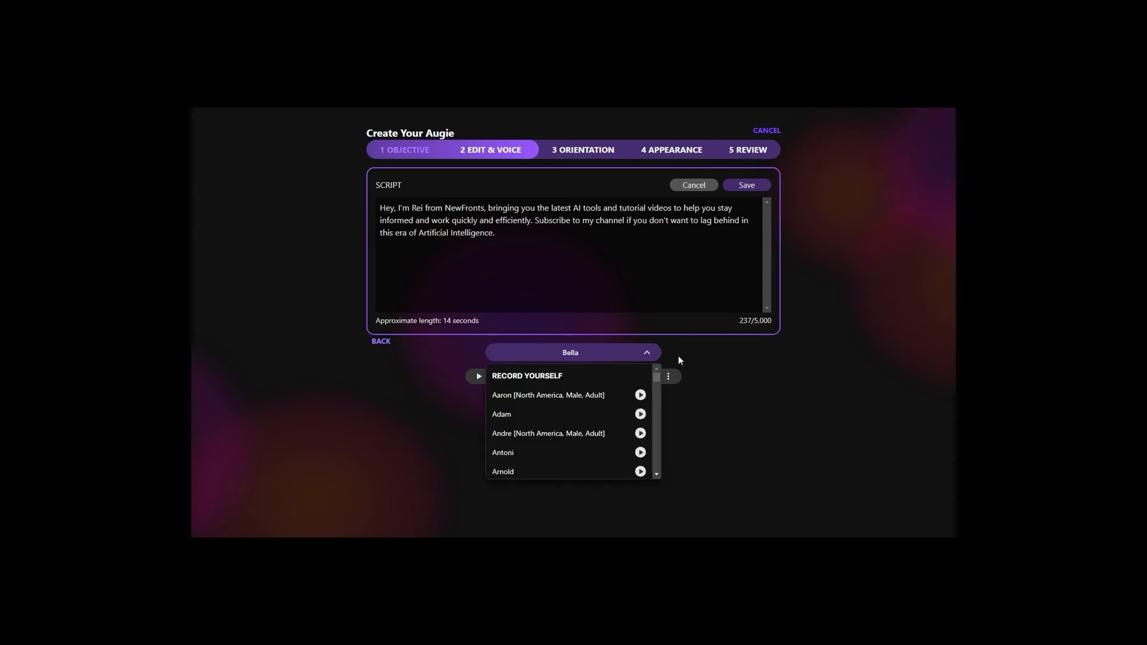
{"action": "mouse_move", "coordinate": [541, 375]}
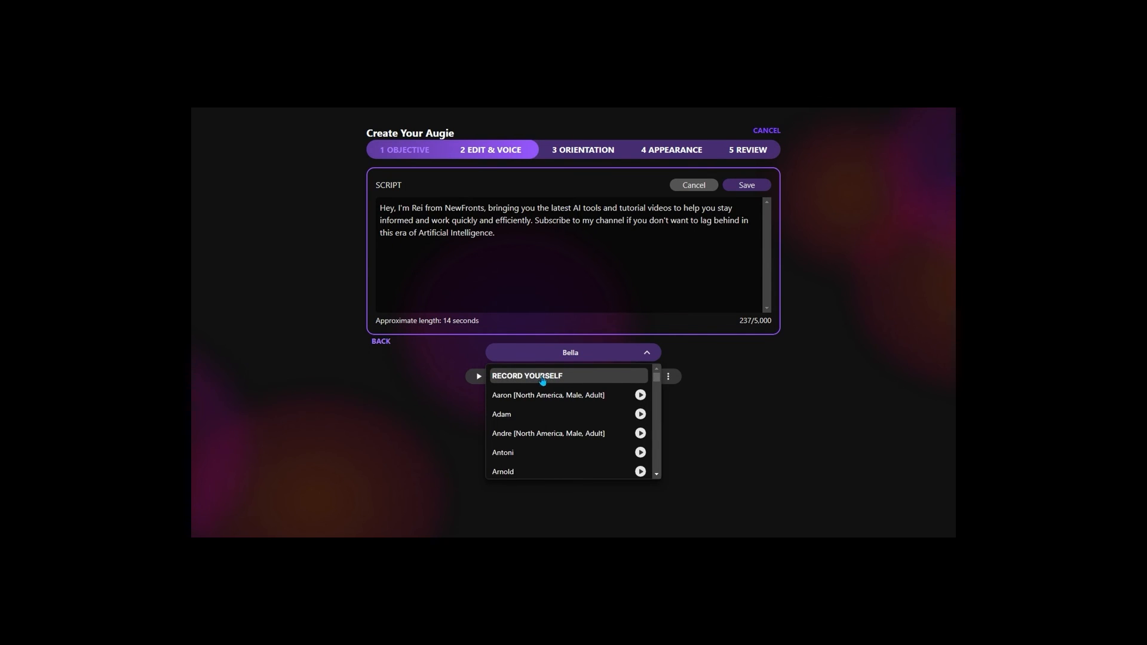
Record yourself reading the welcome script for about 18 seconds, with 'Clone my voice' enabled
{"action": "left_click", "coordinate": [526, 375]}
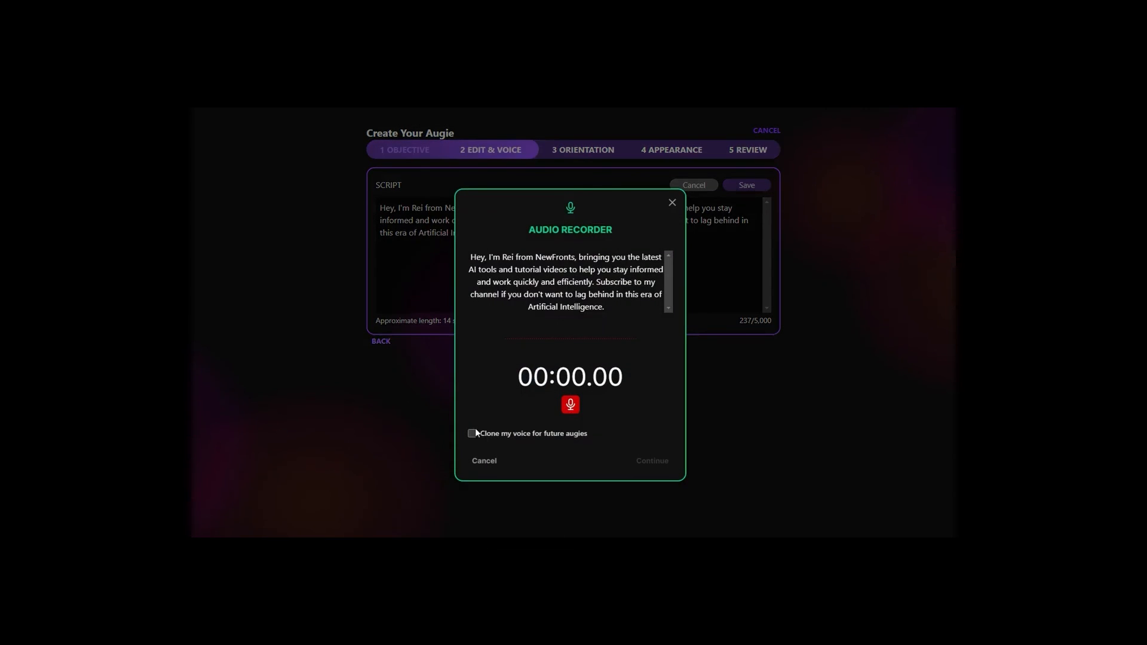
{"action": "left_click", "coordinate": [570, 405]}
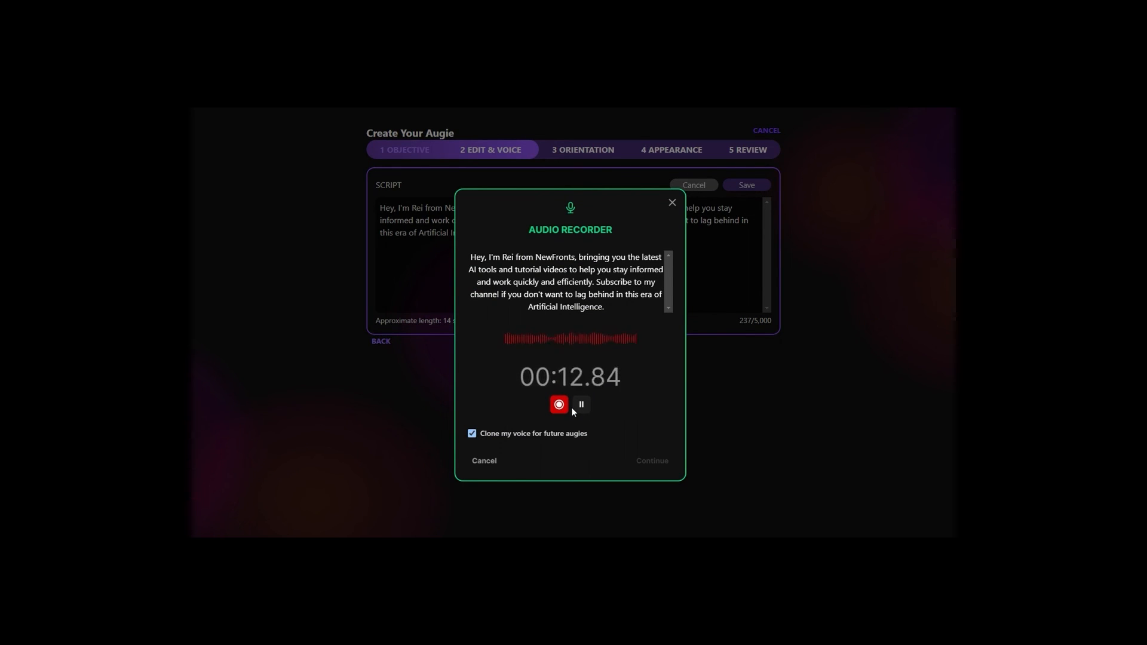
{"action": "left_click", "coordinate": [559, 405]}
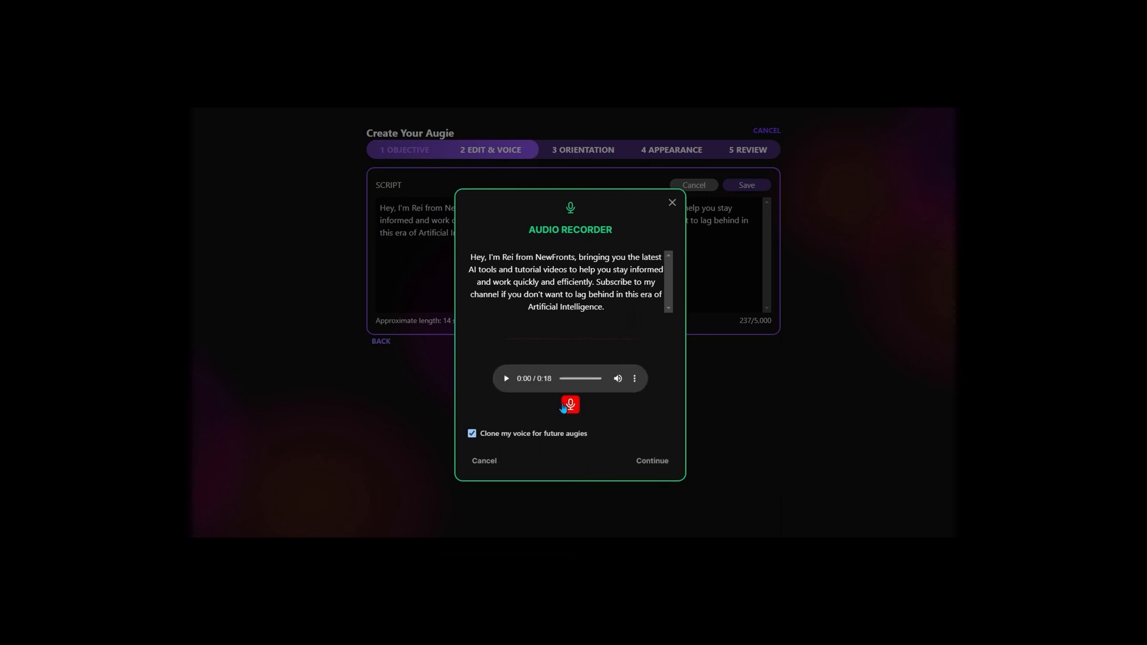